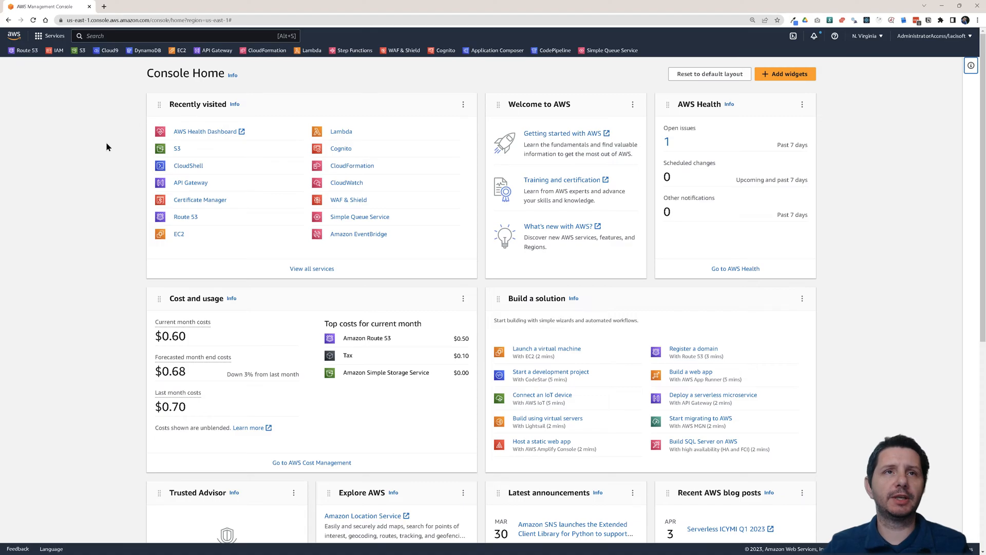
Step: Open the S3 service from Console Home to reach the Buckets list
left_click(177, 148)
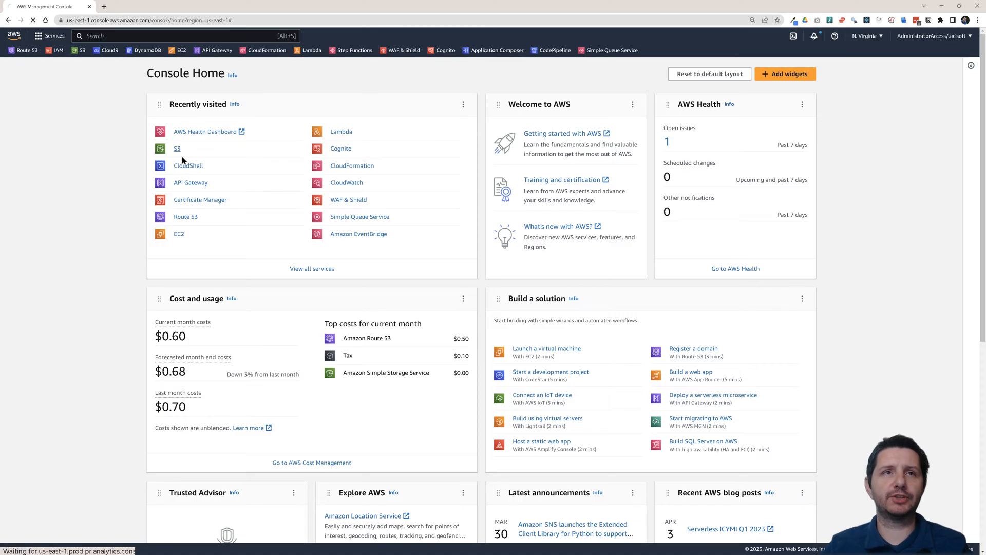
left_click(177, 148)
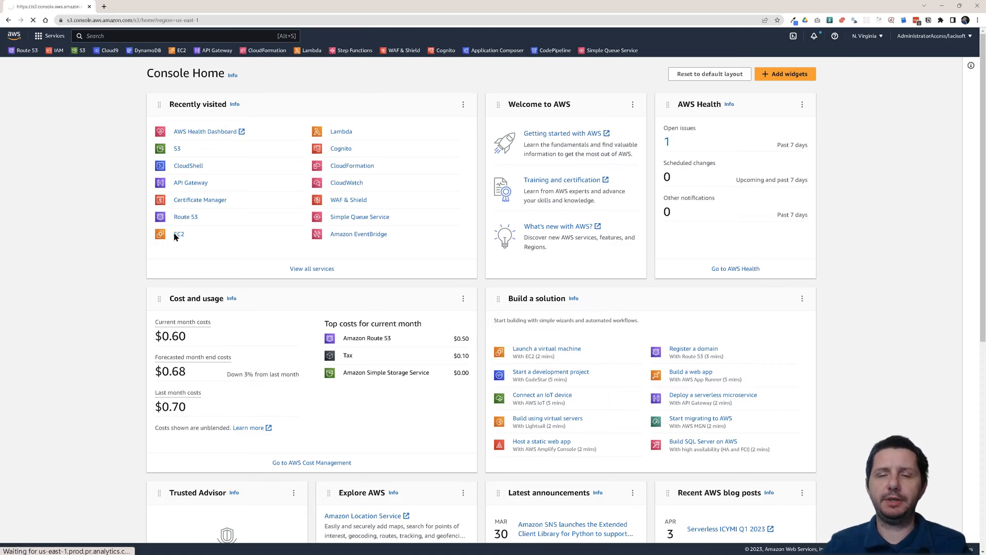
left_click(177, 148)
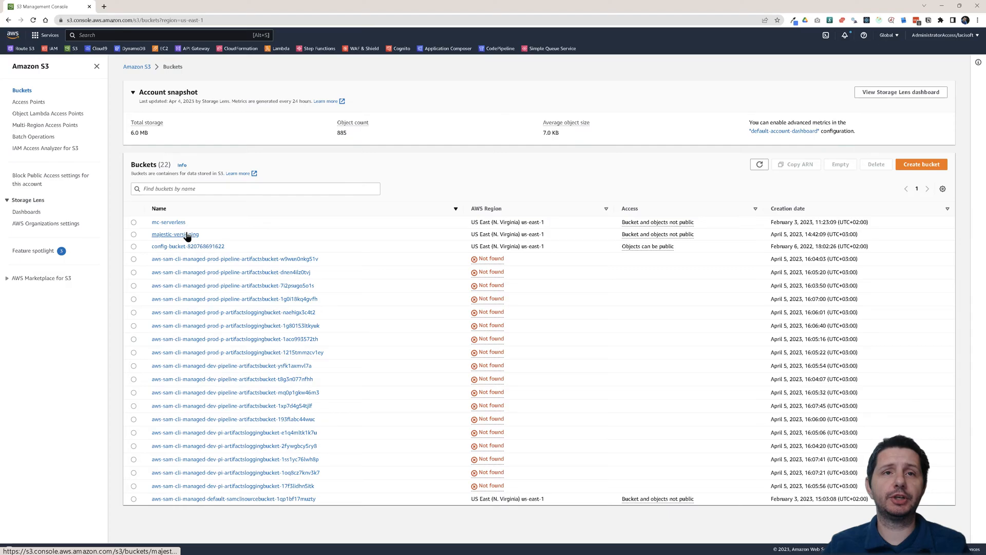
mouse_move(190, 236)
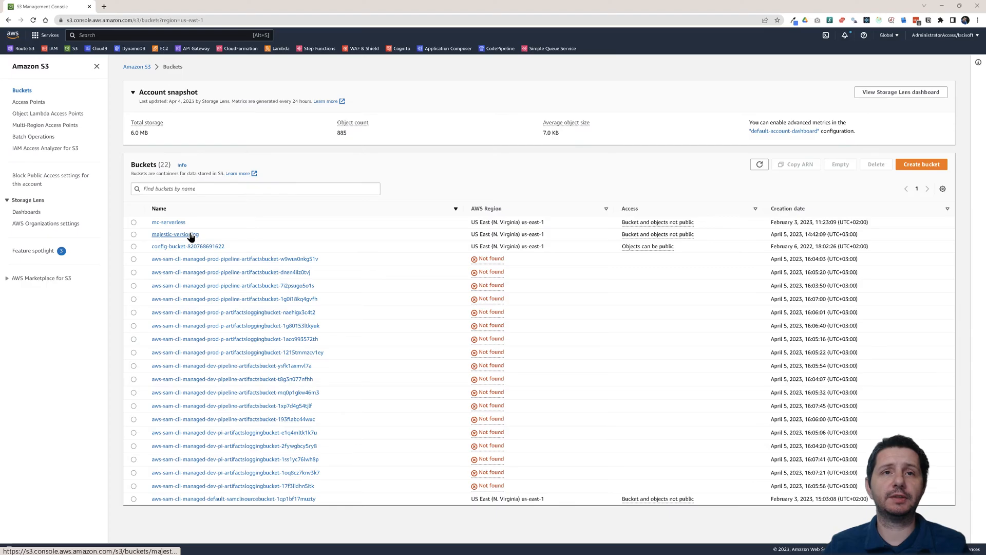
Step: Open the majestic-versioning bucket from the Buckets list
left_click(175, 234)
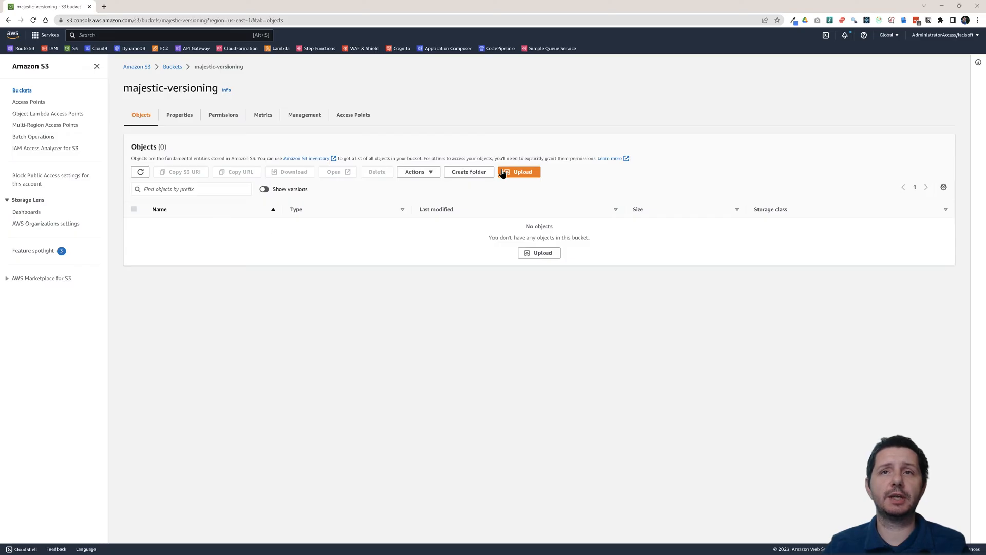
mouse_move(492, 173)
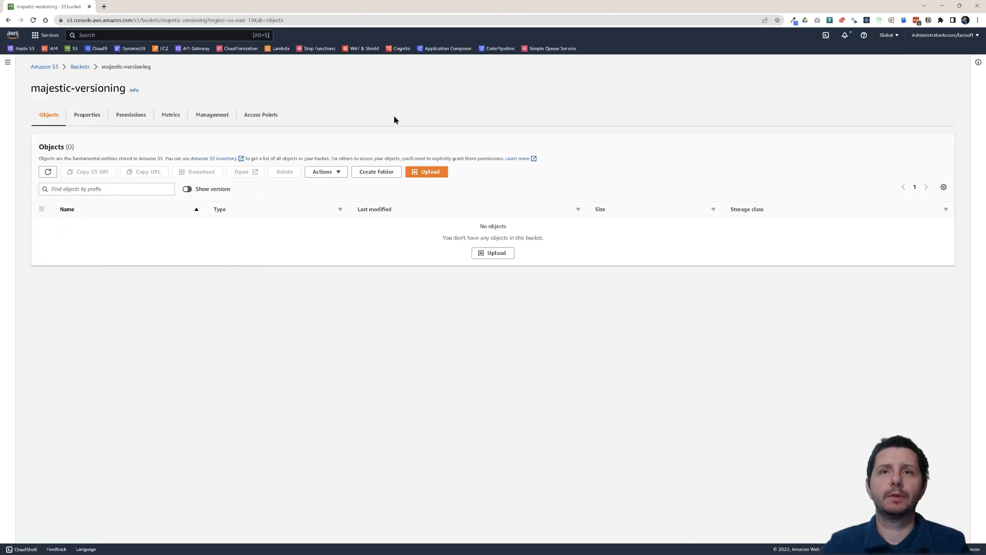
Step: Upload file.txt (98 B) into the bucket and return to its Objects list
left_click(426, 172)
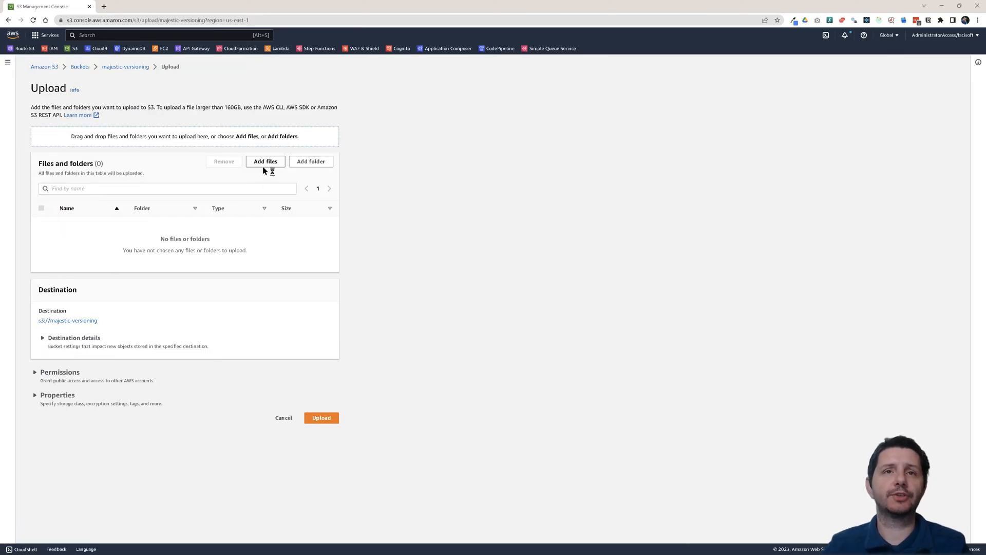
mouse_move(144, 68)
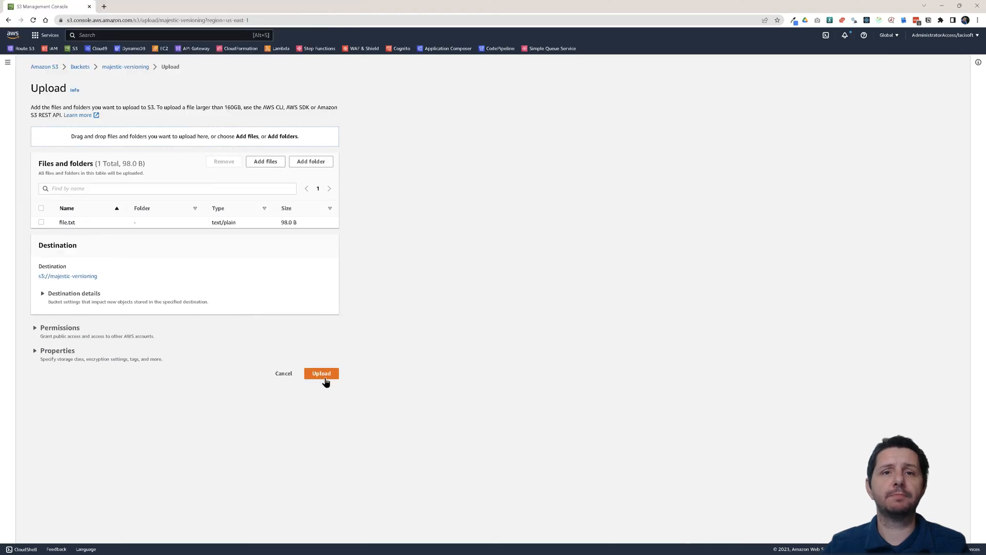
left_click(320, 374)
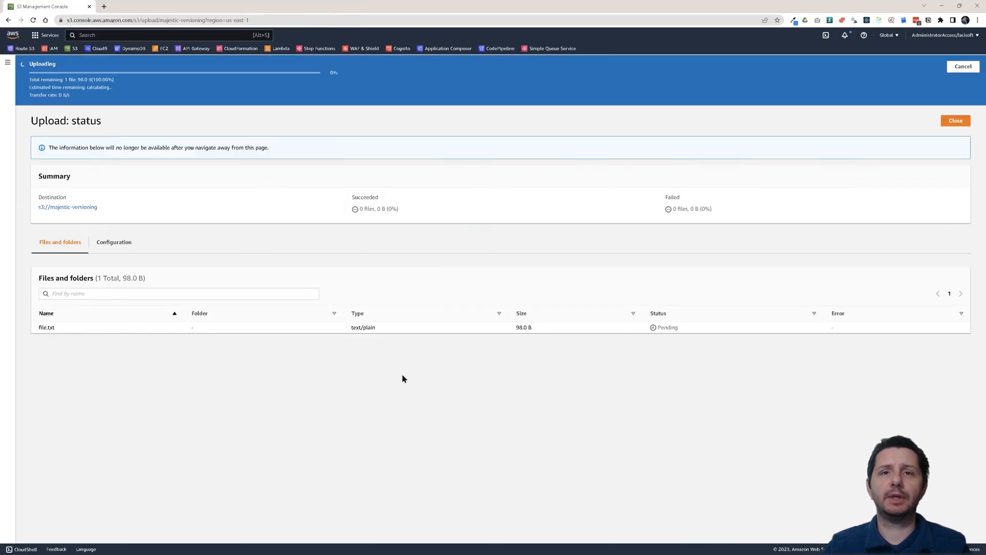
left_click(955, 119)
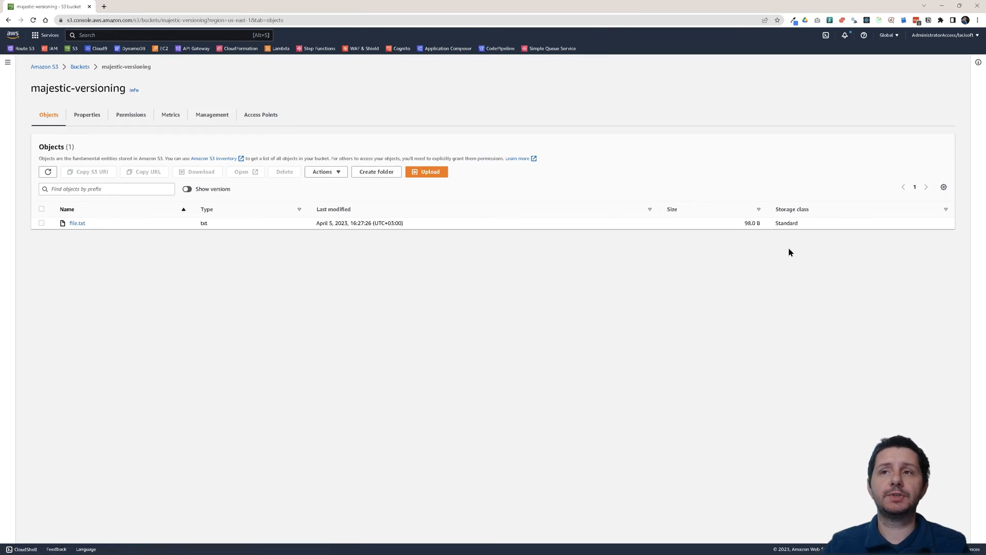
double_click(786, 223)
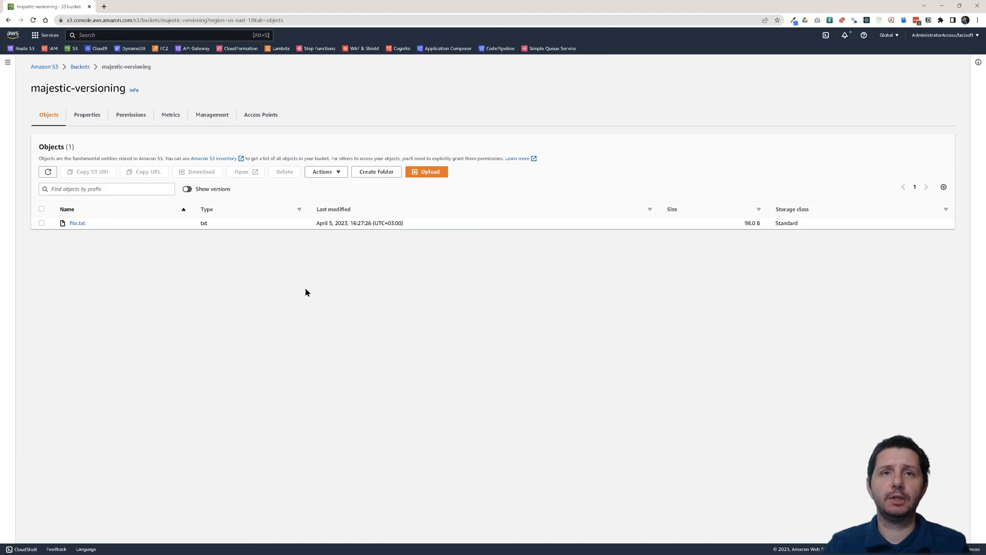
mouse_move(166, 333)
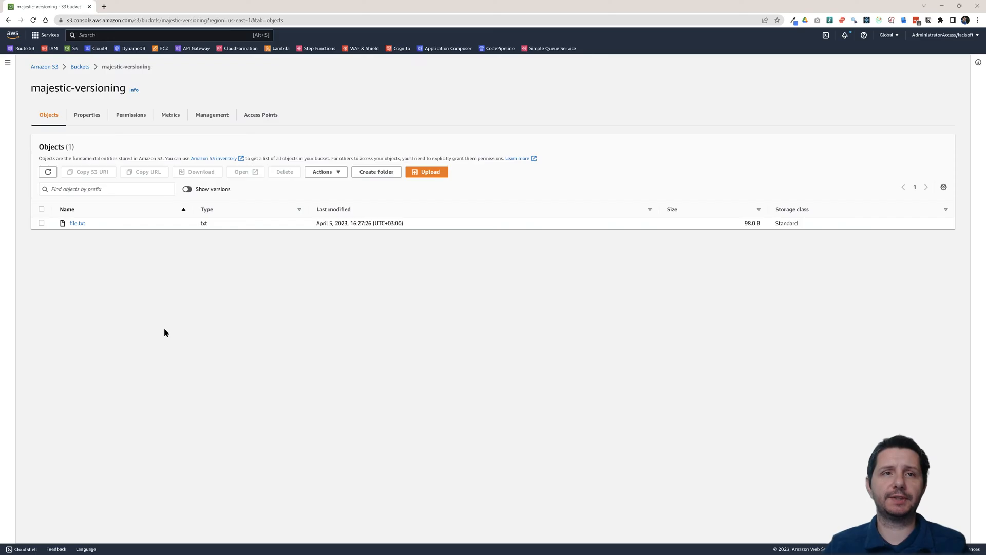
mouse_move(209, 125)
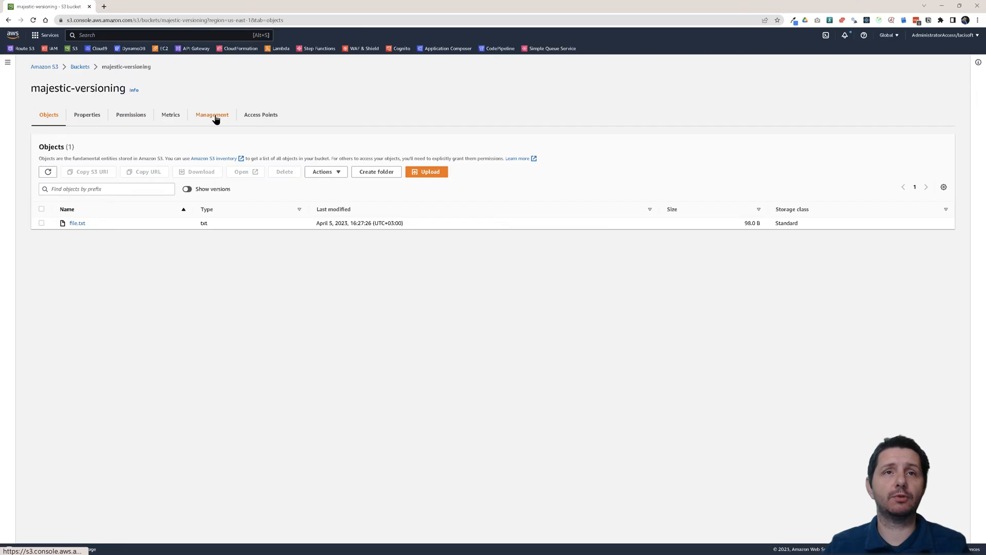
Step: Switch to the bucket's Management view to see its lifecycle rules
left_click(211, 115)
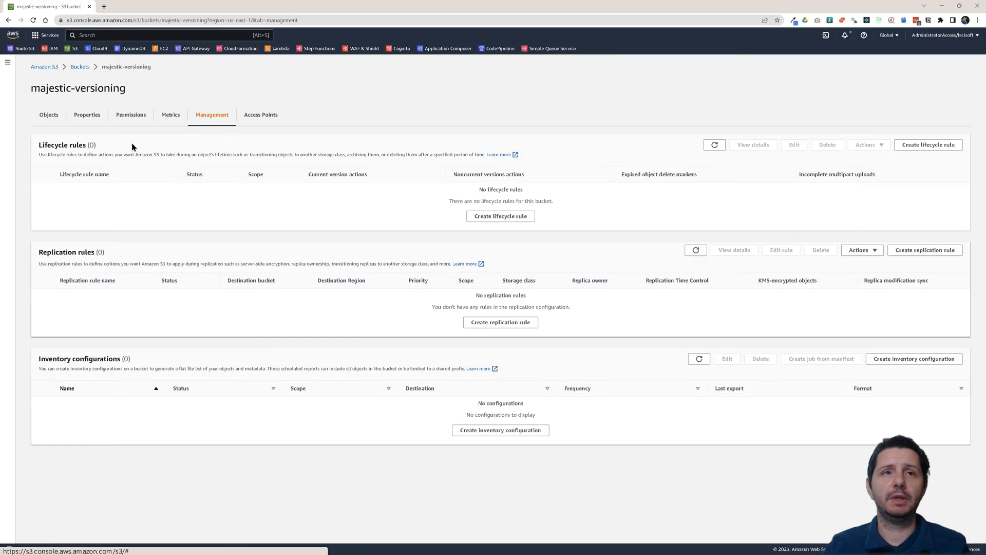
mouse_move(444, 248)
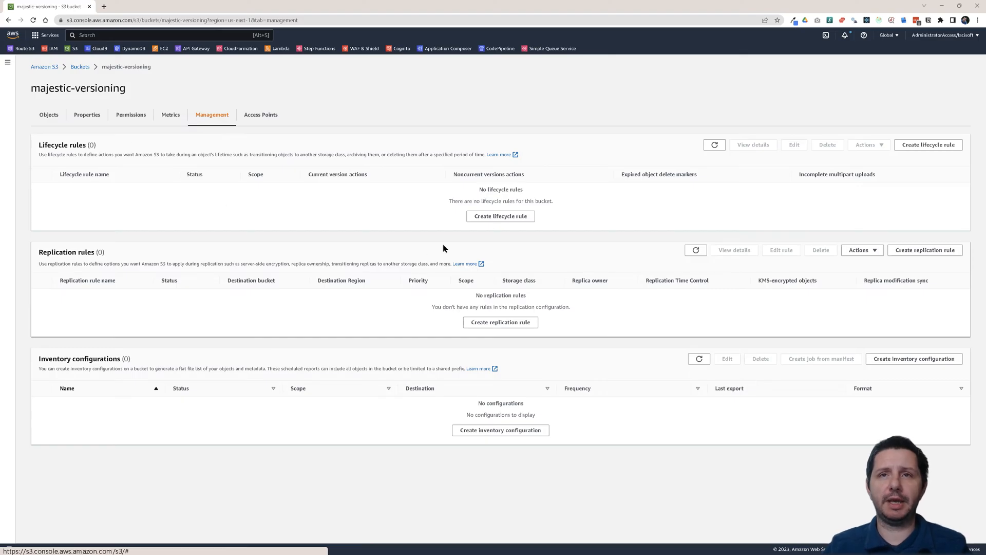
mouse_move(458, 235)
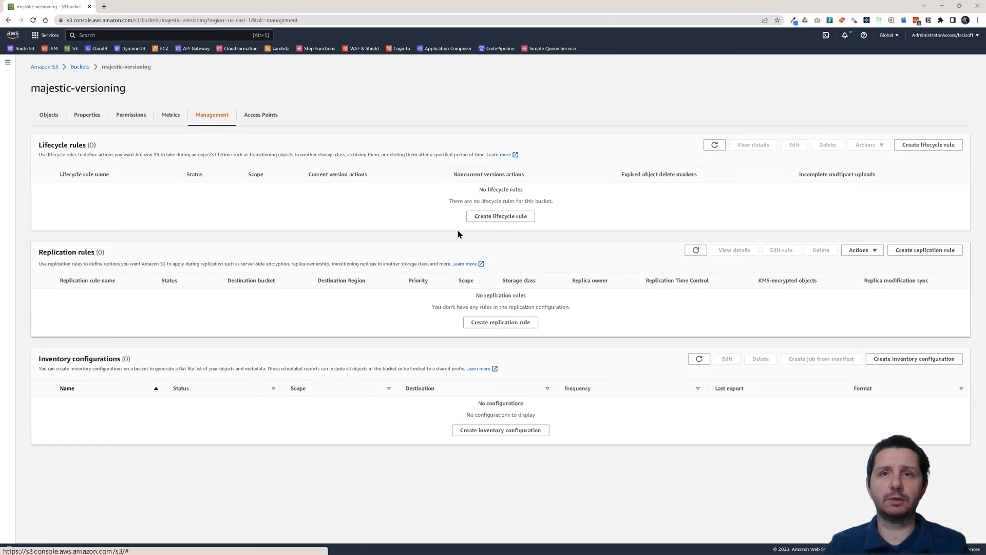
mouse_move(452, 198)
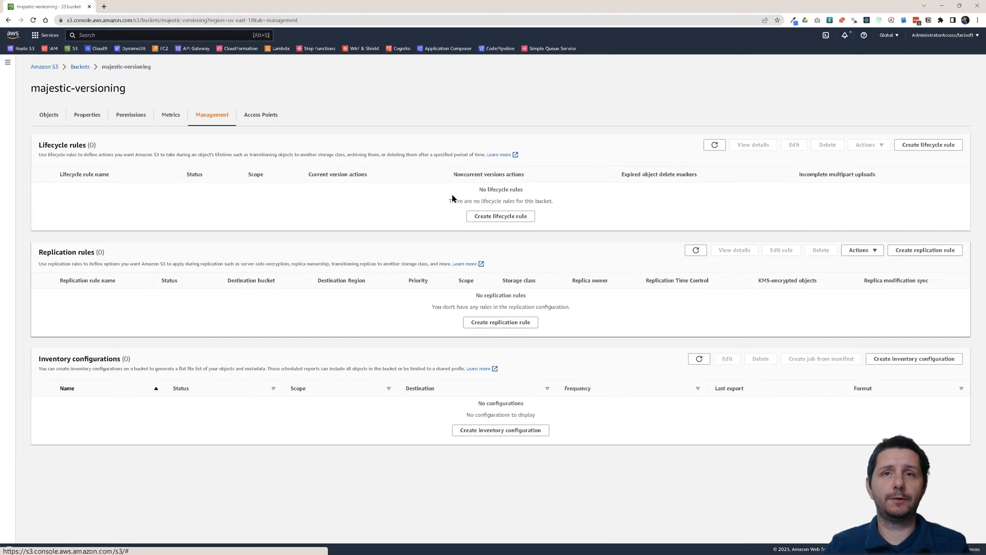
mouse_move(494, 219)
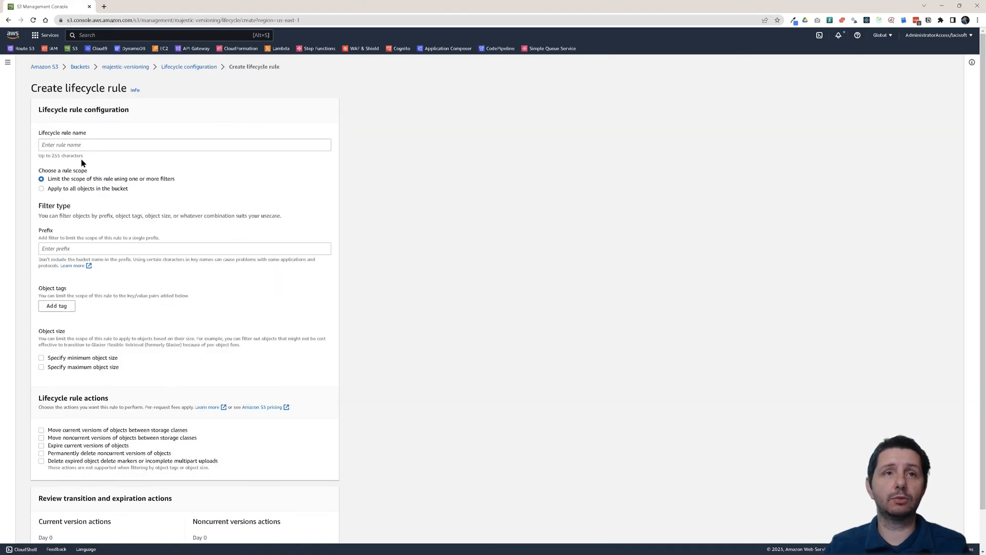
Step: Name the rule DefaultLifecycleRule and scope it to all objects in the bucket
type("DefaultLifecycleRule")
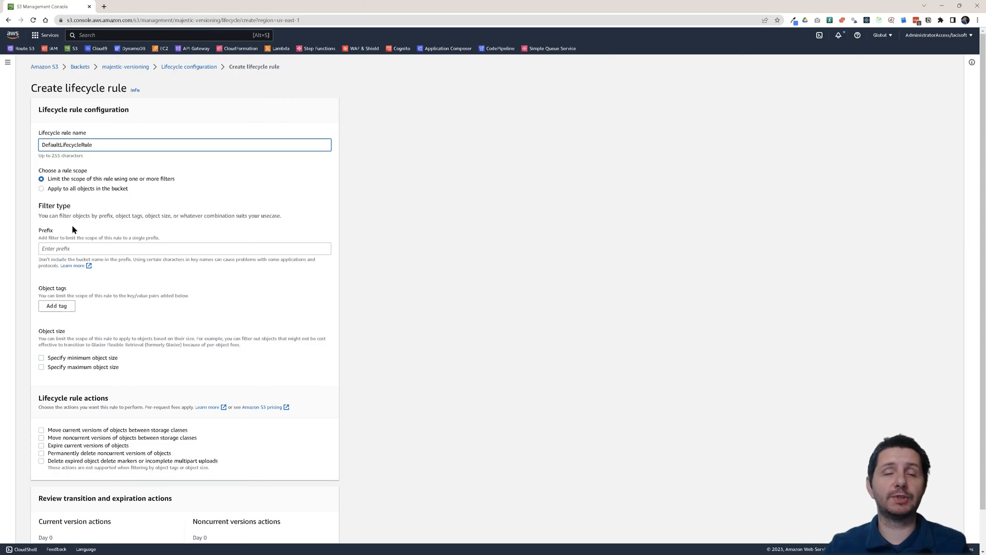
left_click(185, 247)
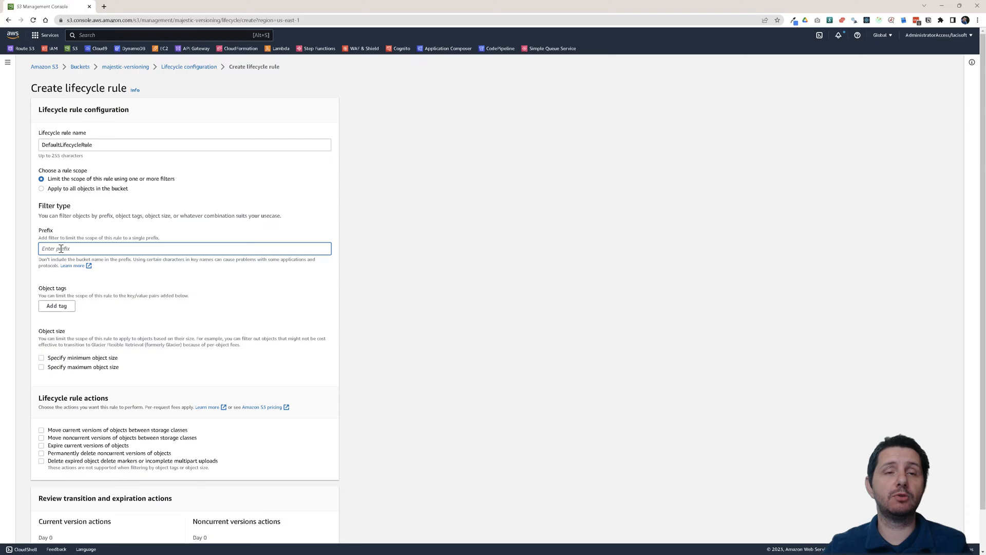
type("/")
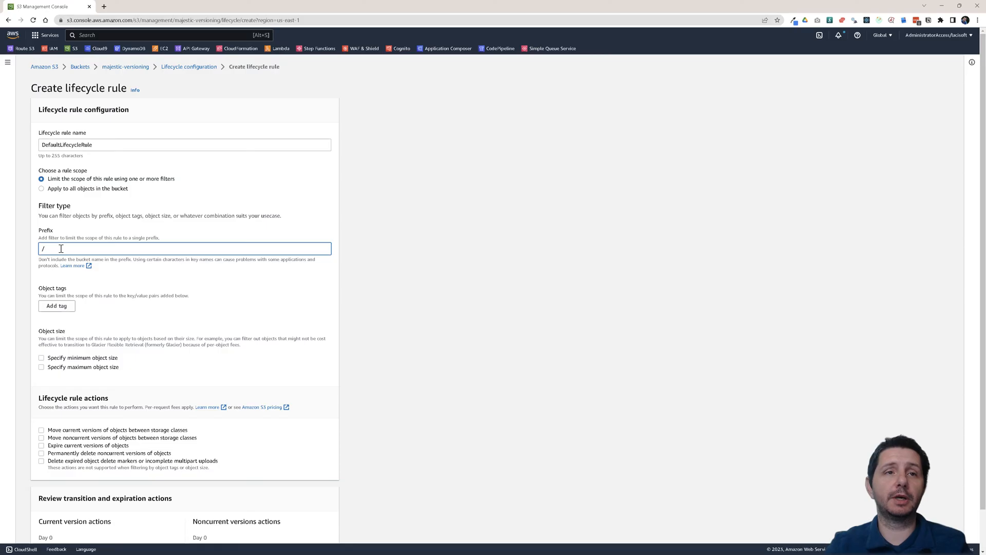
type("images")
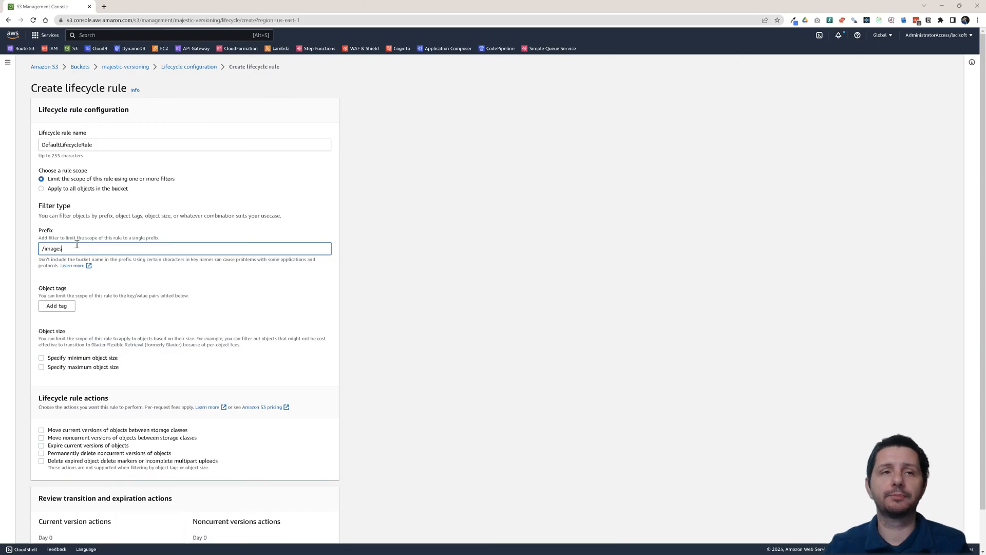
mouse_move(54, 249)
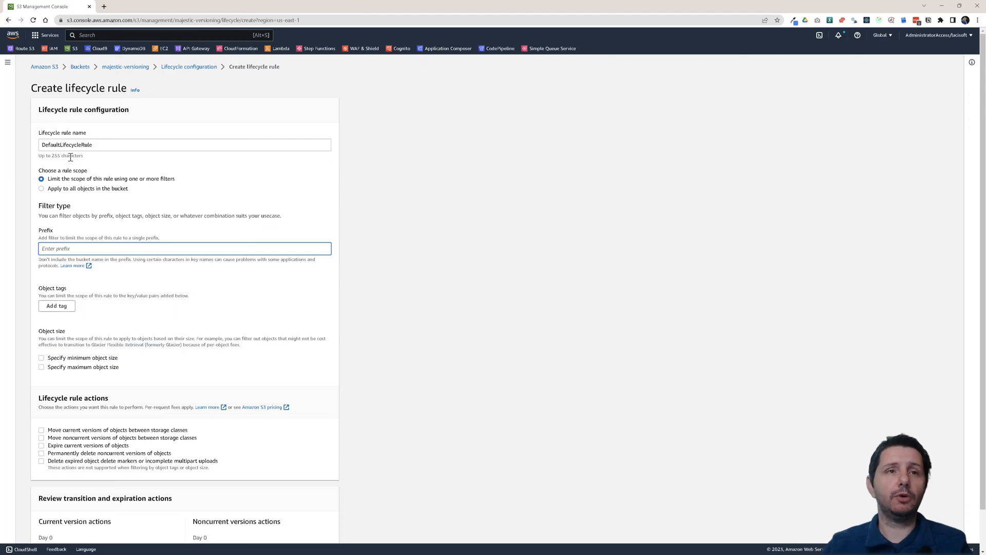
left_click(41, 189)
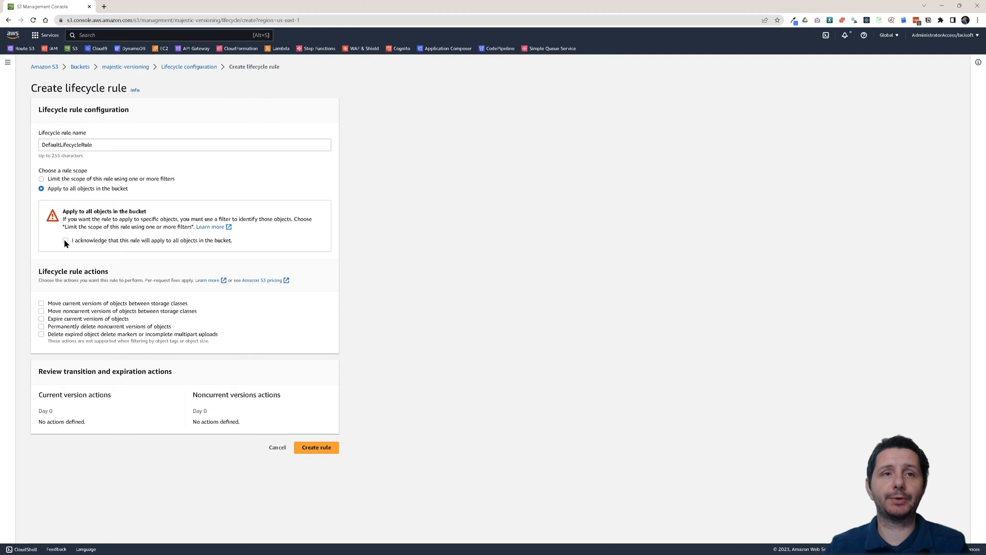
Step: Acknowledge the all-objects scope and enable moving current versions between storage classes
left_click(66, 241)
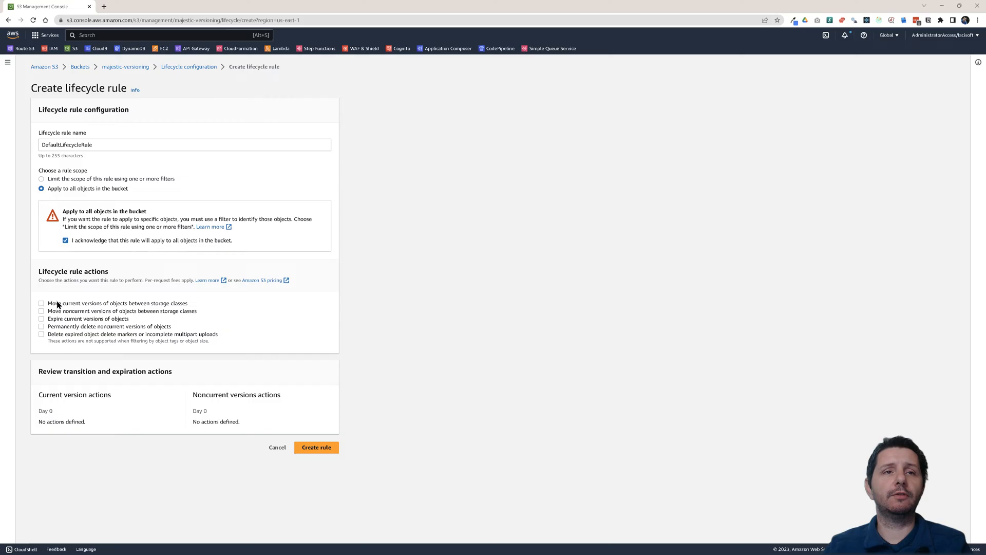
mouse_move(45, 311)
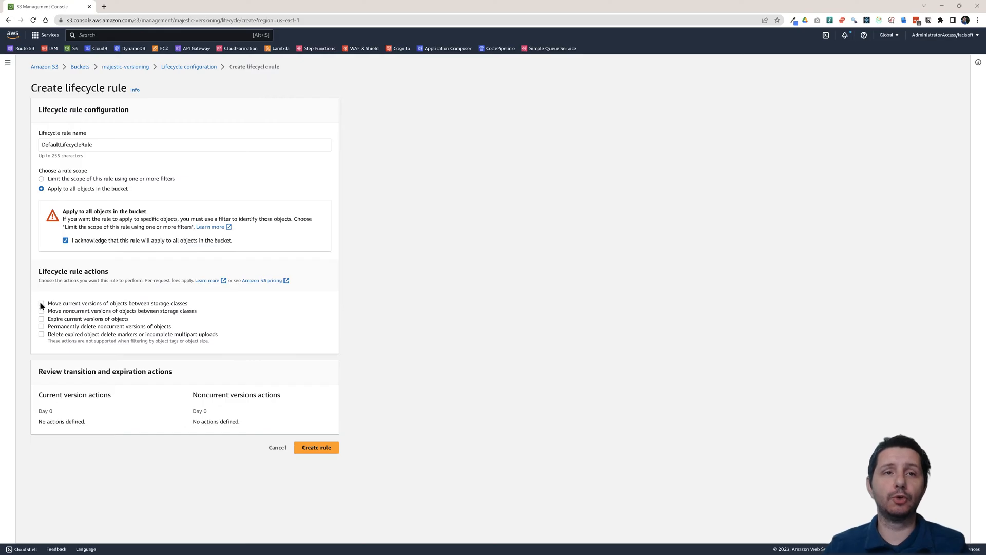
left_click(42, 303)
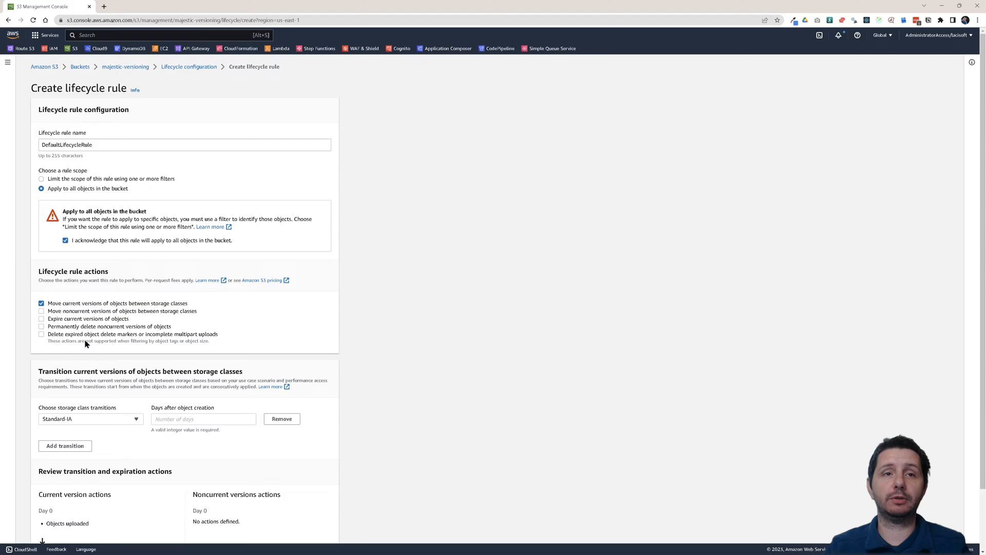
mouse_move(104, 320)
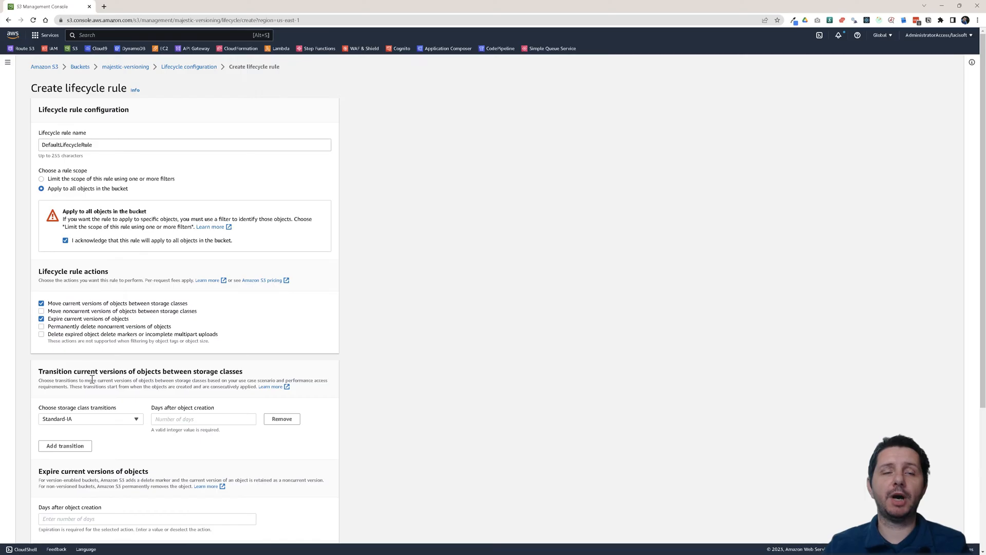
mouse_move(100, 399)
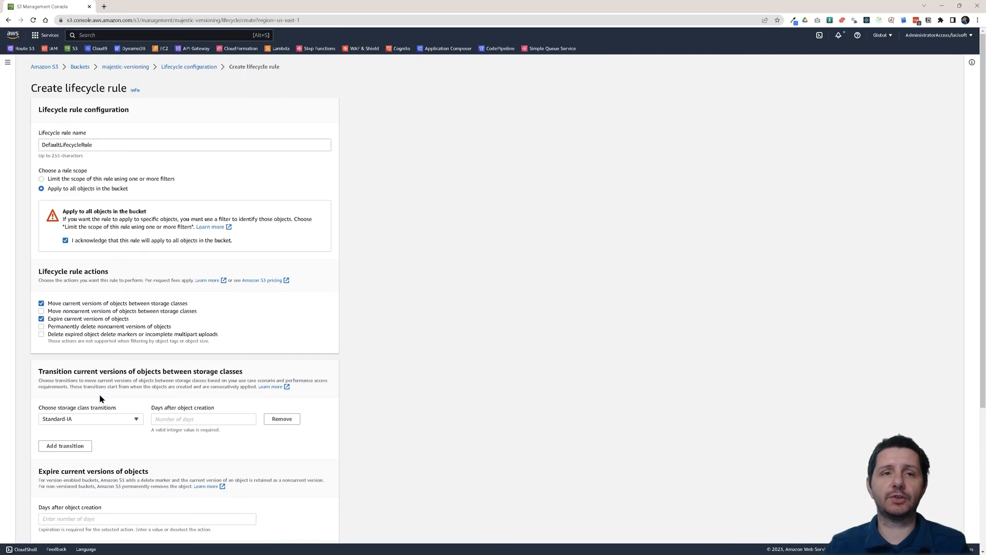
Step: Transition current versions to Standard-IA 30 days after creation
scroll("down", 3)
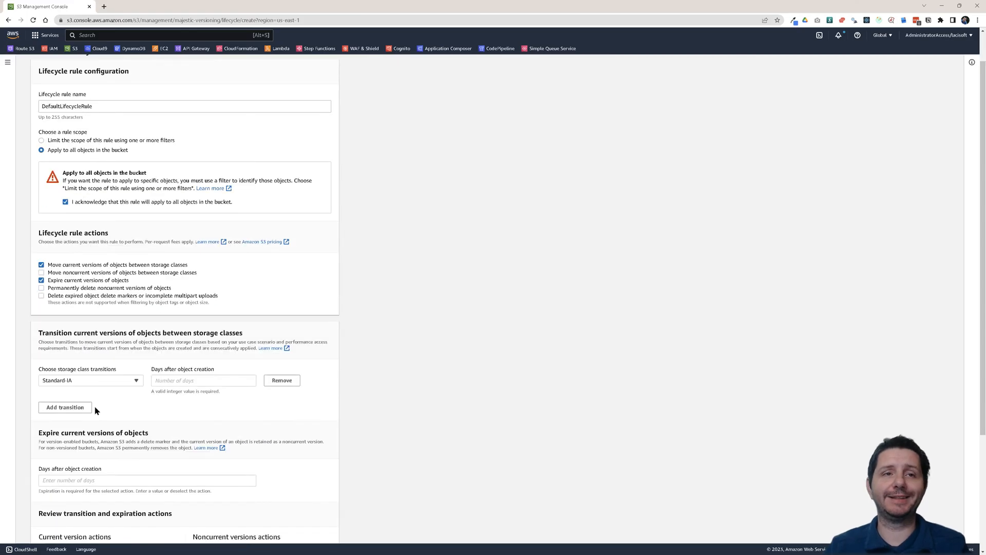
scroll("down", 3)
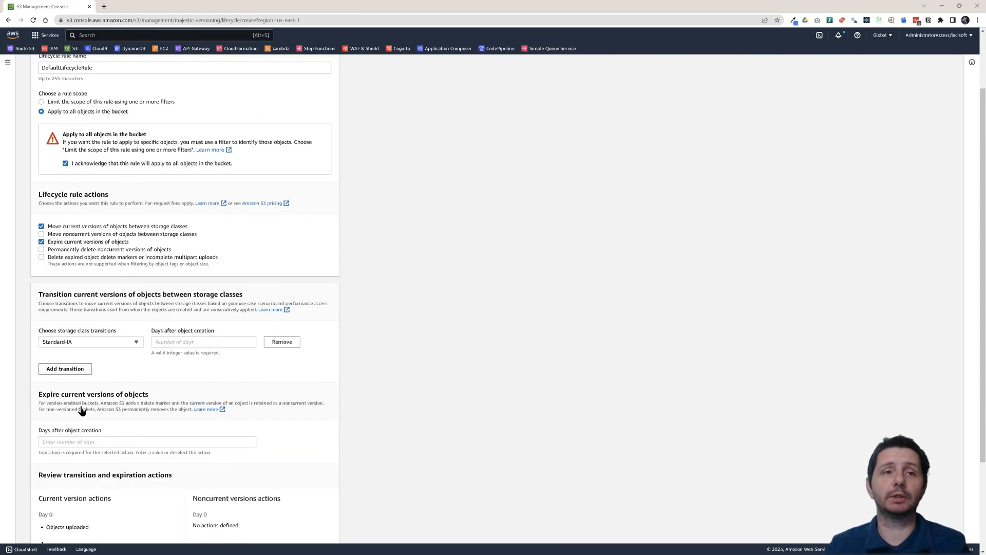
scroll("down", 3)
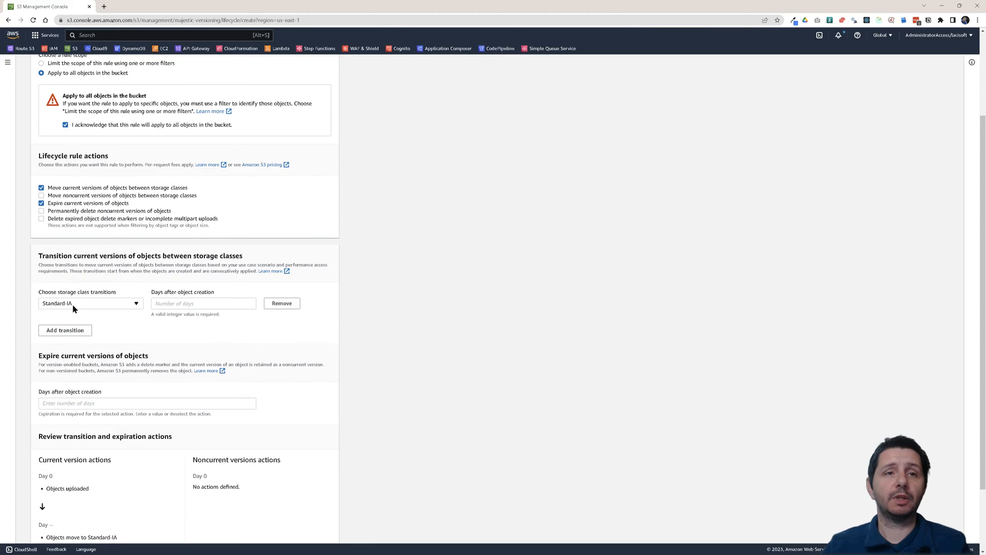
mouse_move(70, 310)
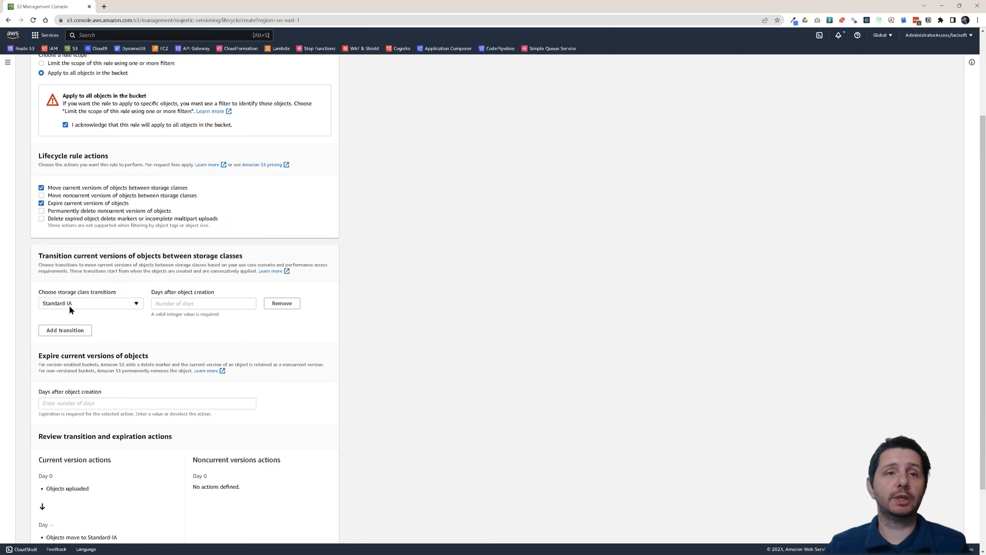
left_click(90, 303)
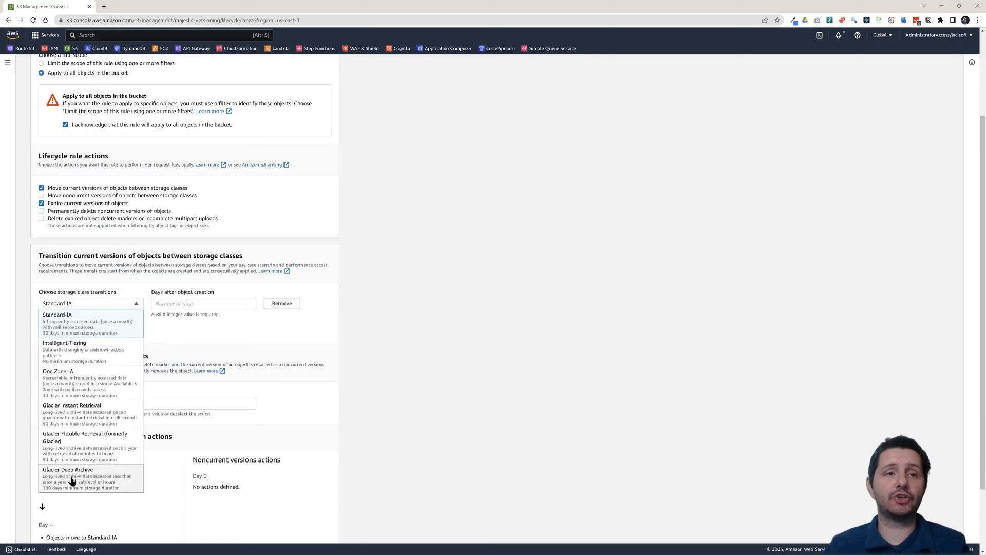
mouse_move(65, 322)
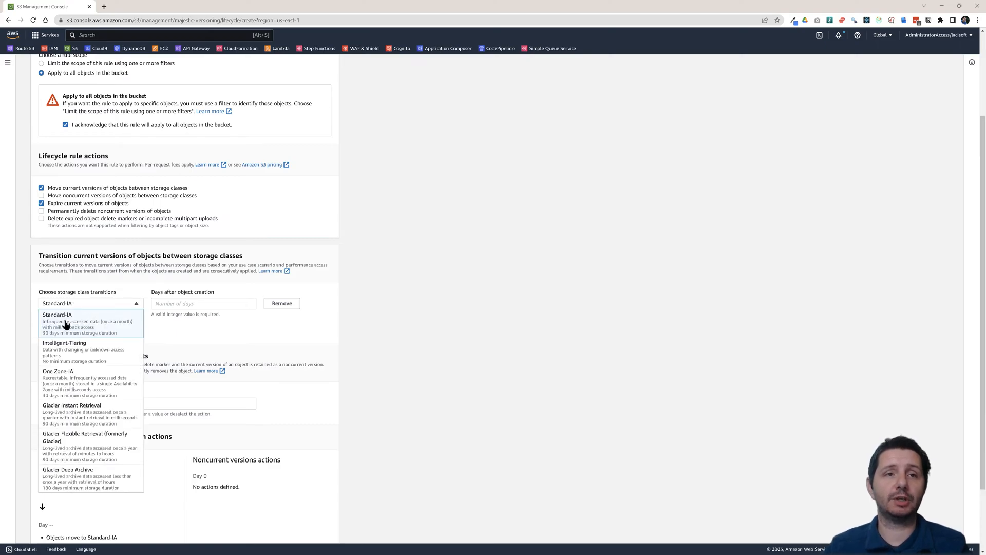
mouse_move(76, 360)
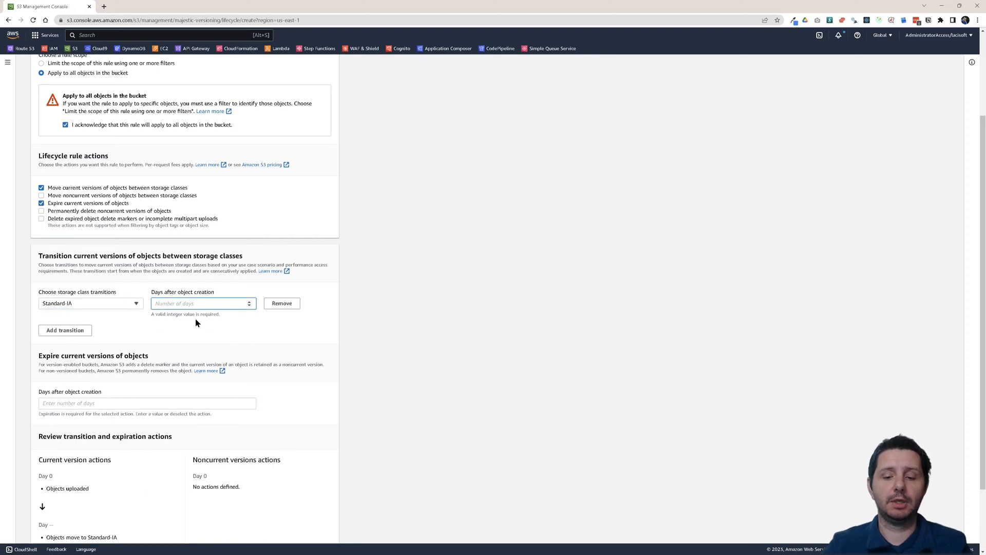
type("30")
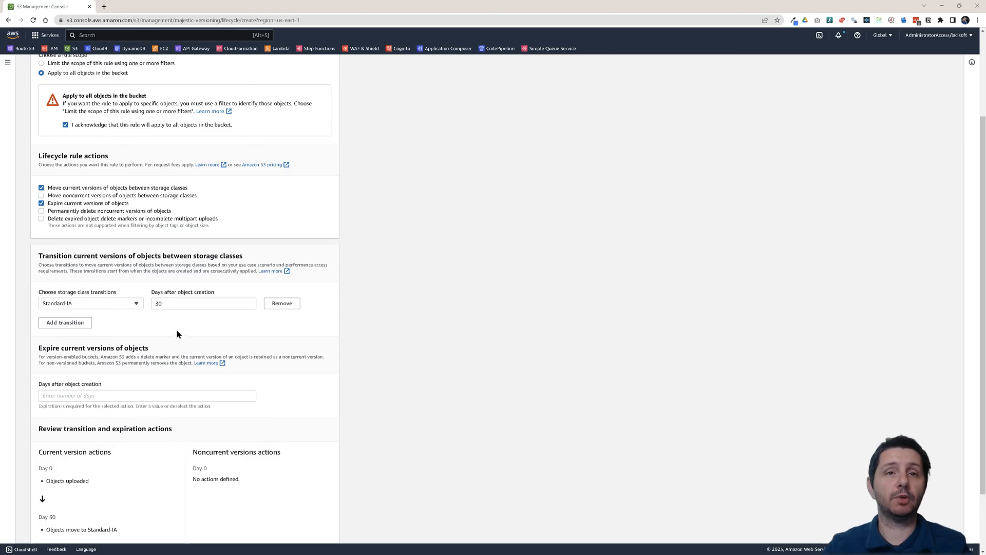
Step: Add transitions to Glacier Instant Retrieval at 180 days and Glacier Deep Archive at 365 days
left_click(65, 322)
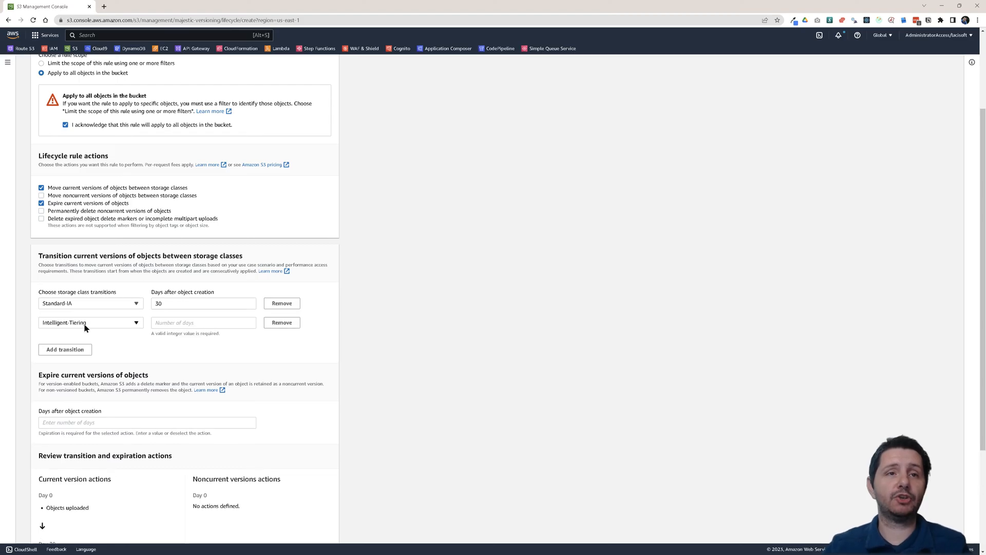
left_click(90, 321)
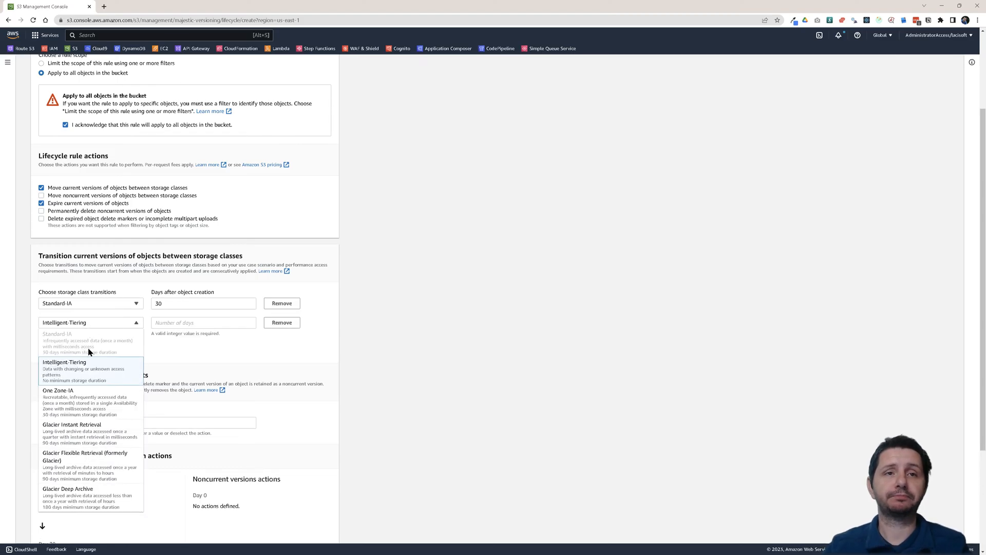
mouse_move(95, 399)
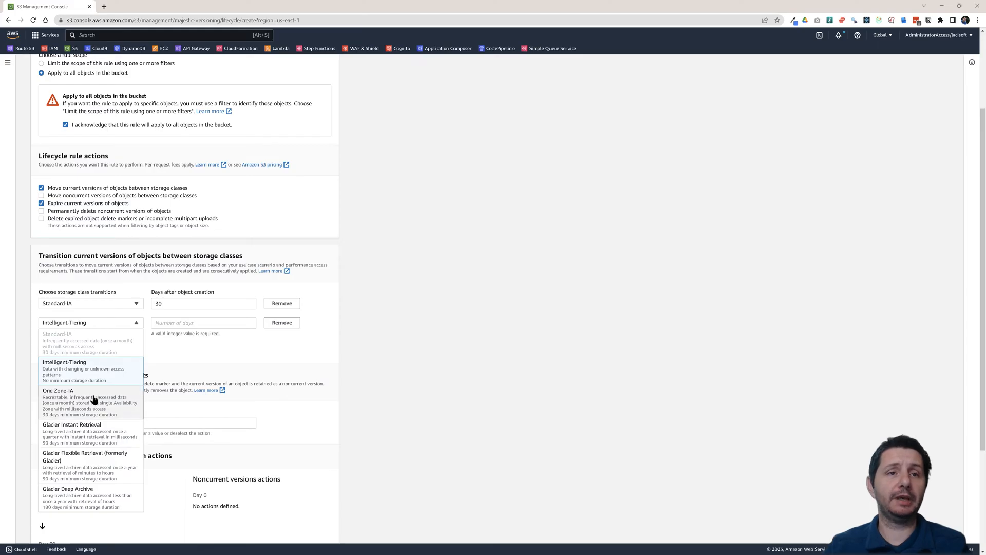
mouse_move(75, 433)
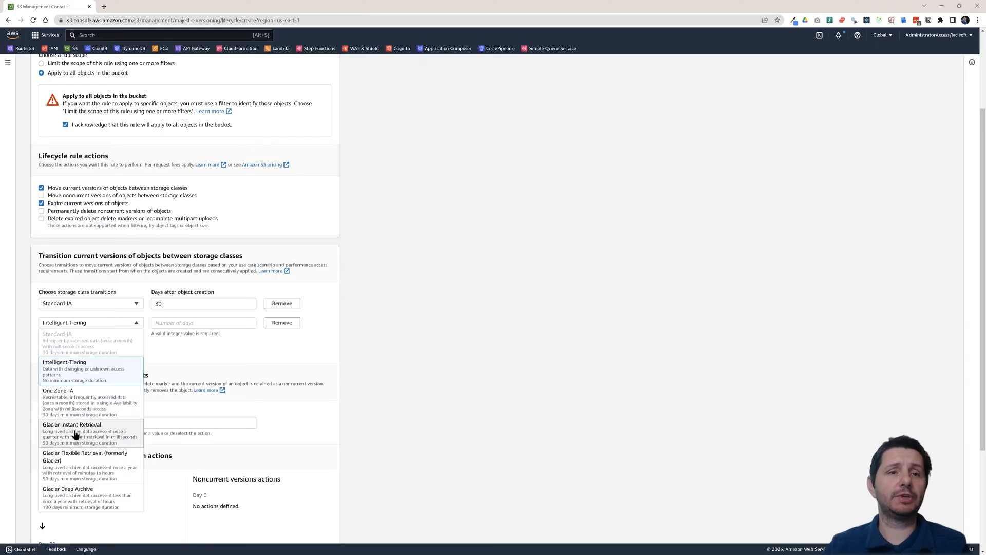
left_click(66, 425)
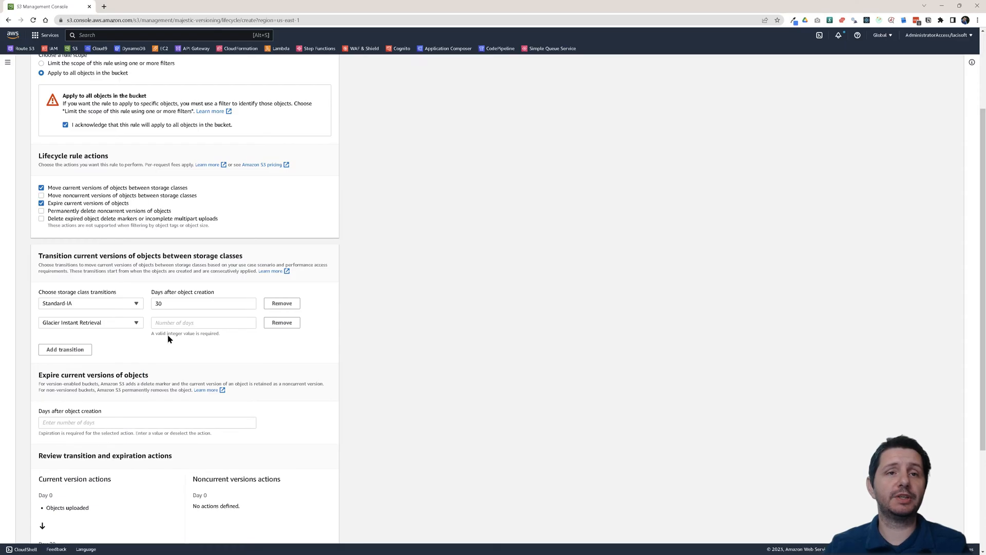
type("180")
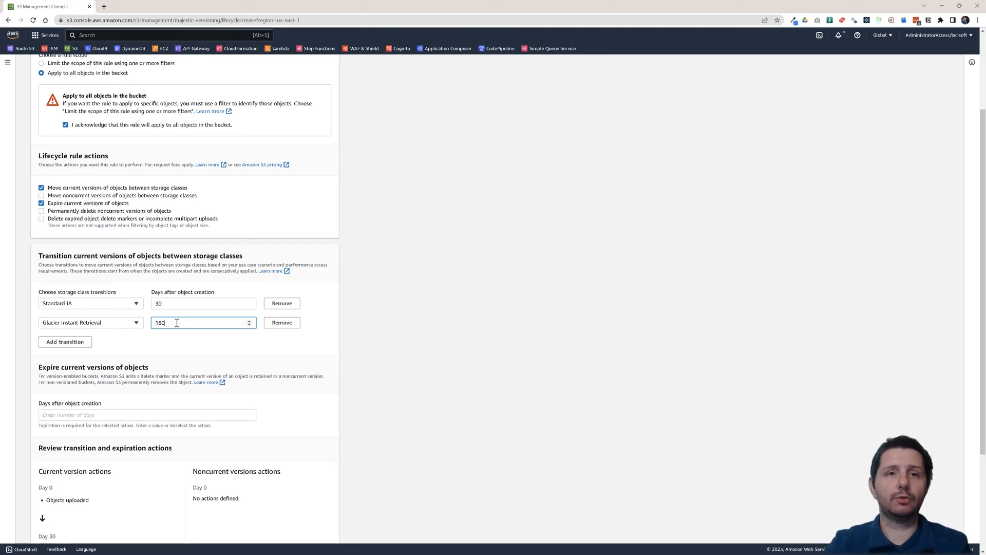
mouse_move(64, 342)
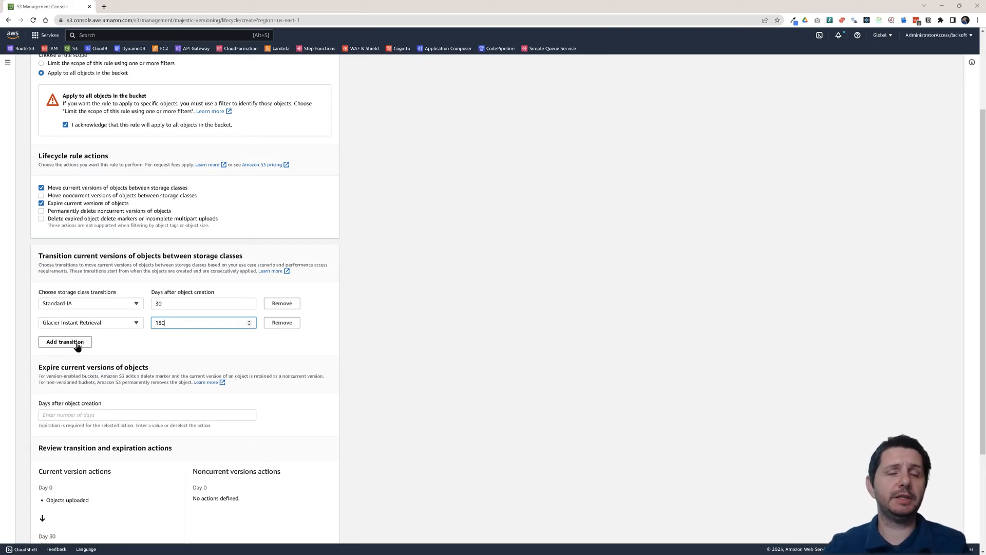
left_click(65, 342)
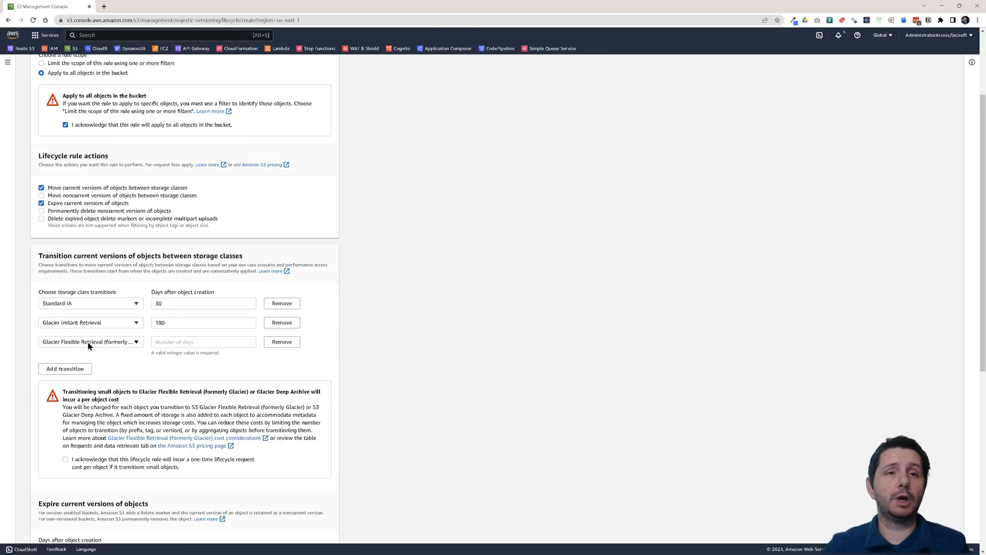
left_click(90, 342)
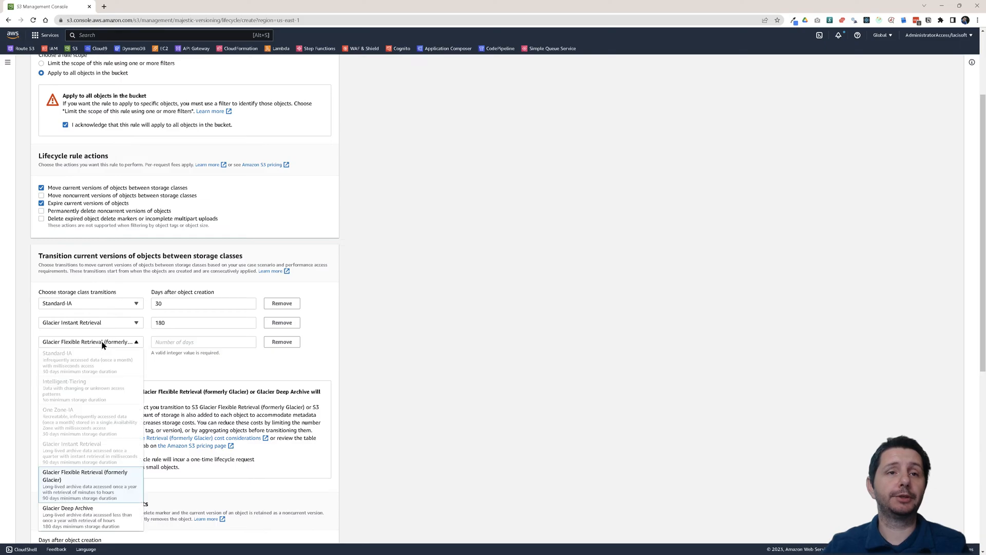
left_click(72, 507)
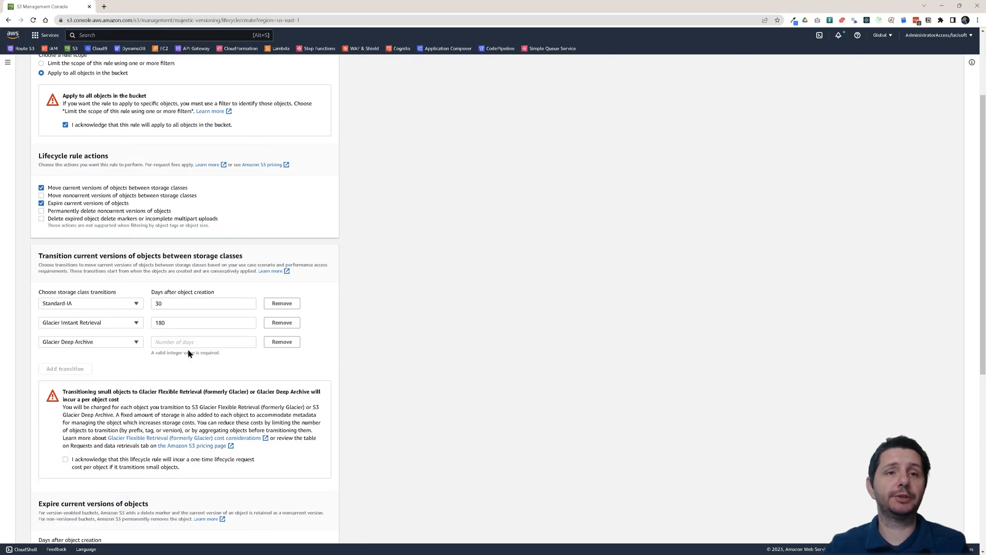
type("365")
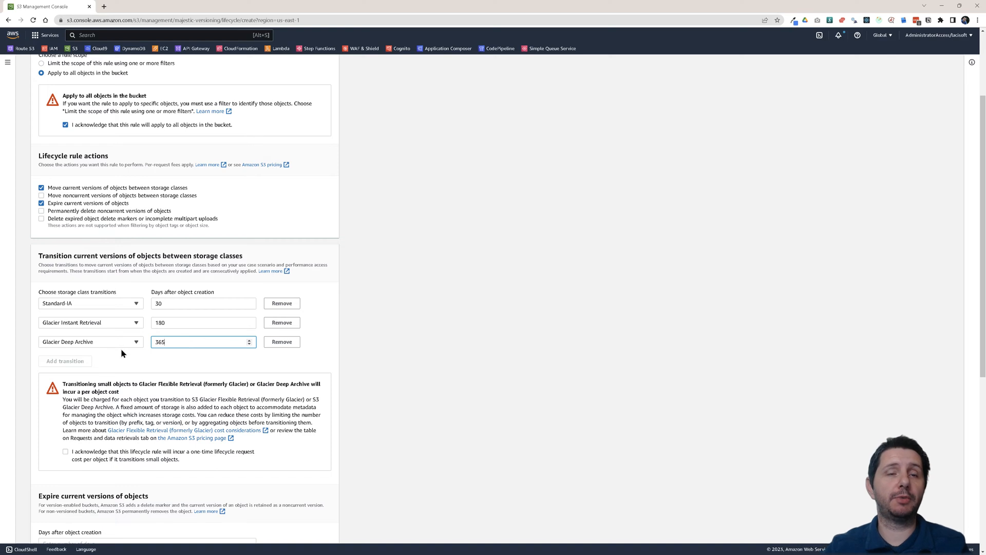
mouse_move(179, 379)
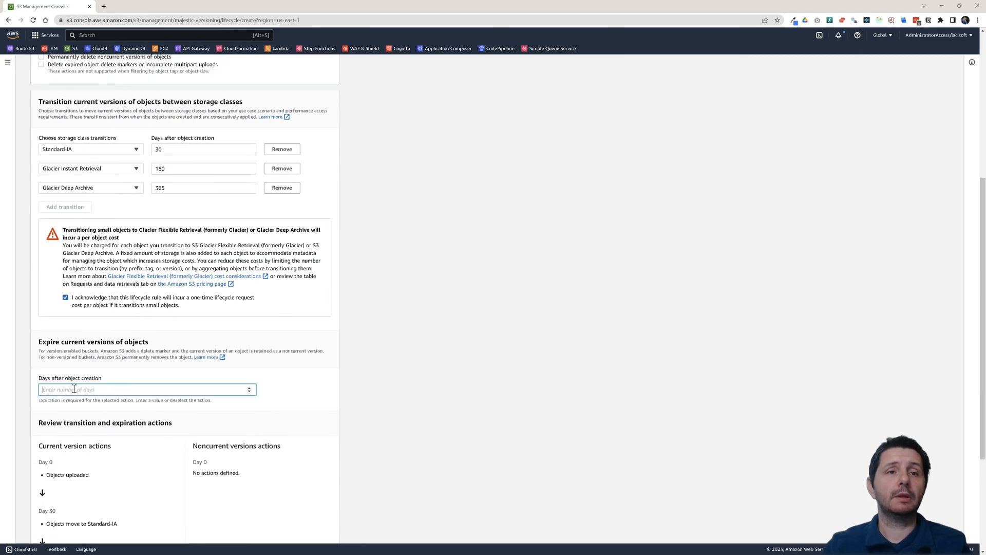
Step: Expire current versions 1825 days after creation and review the rule summary
type("1")
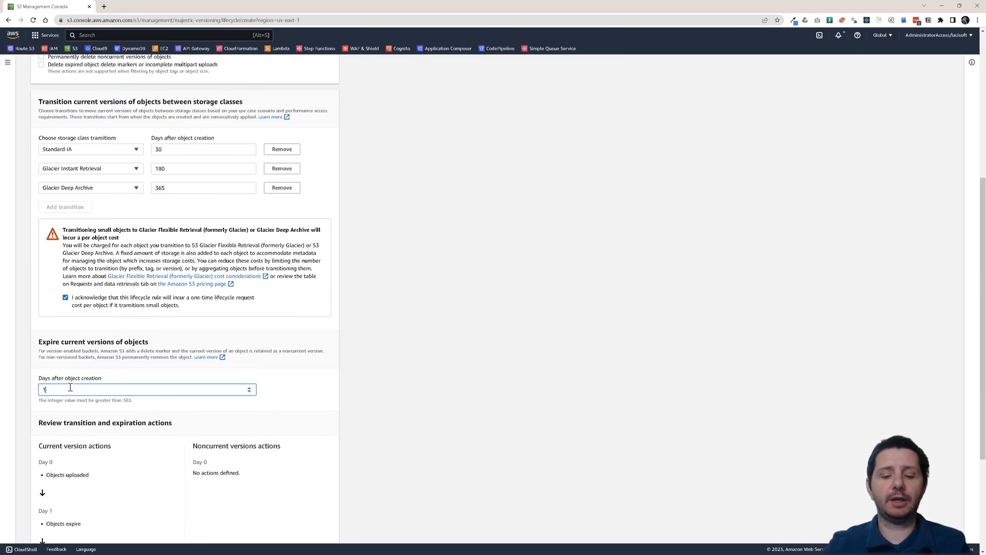
type("825")
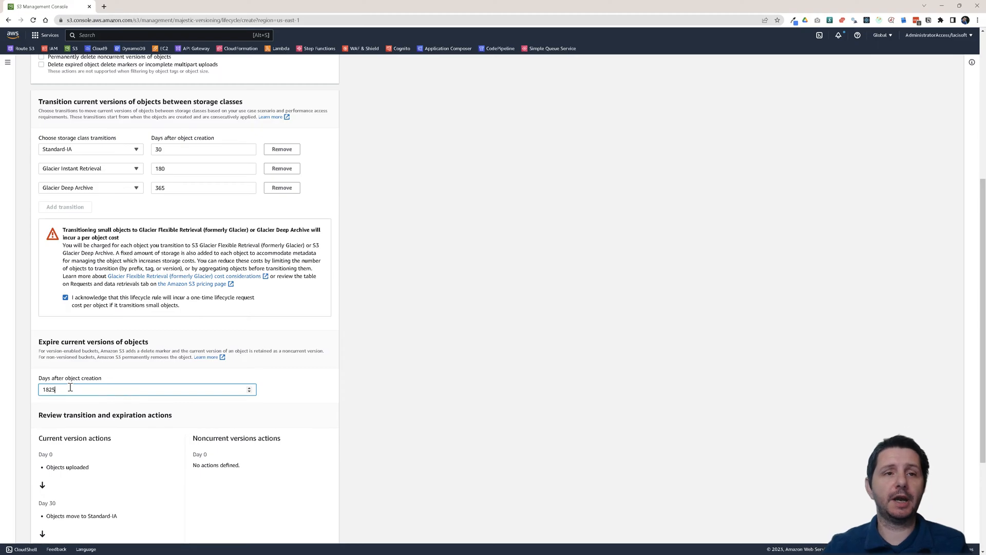
left_click(282, 411)
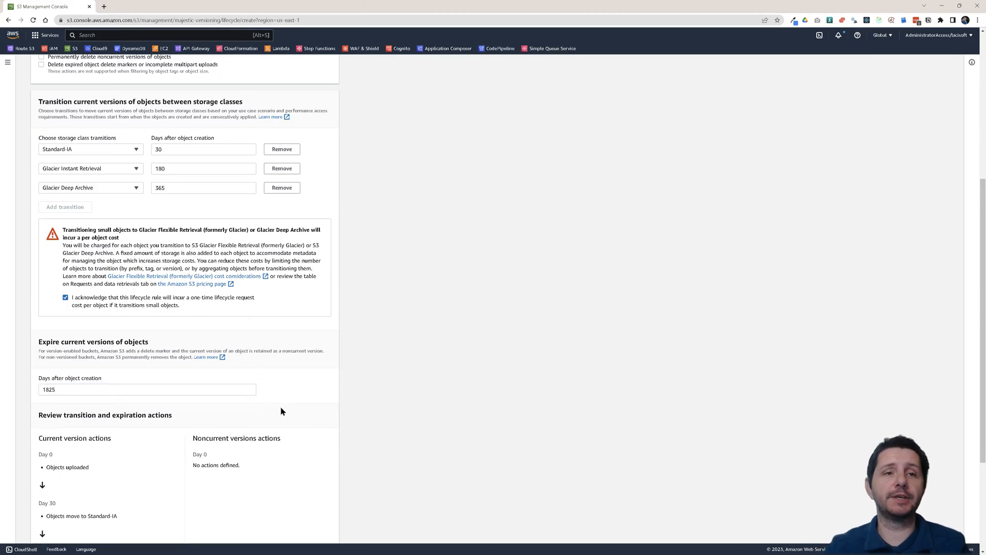
scroll("down", 3)
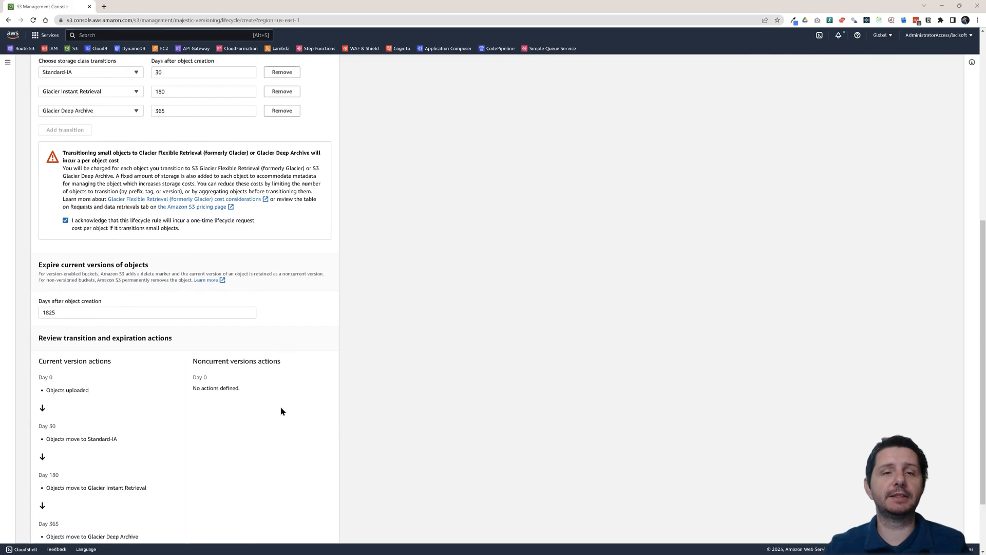
scroll("up", 3)
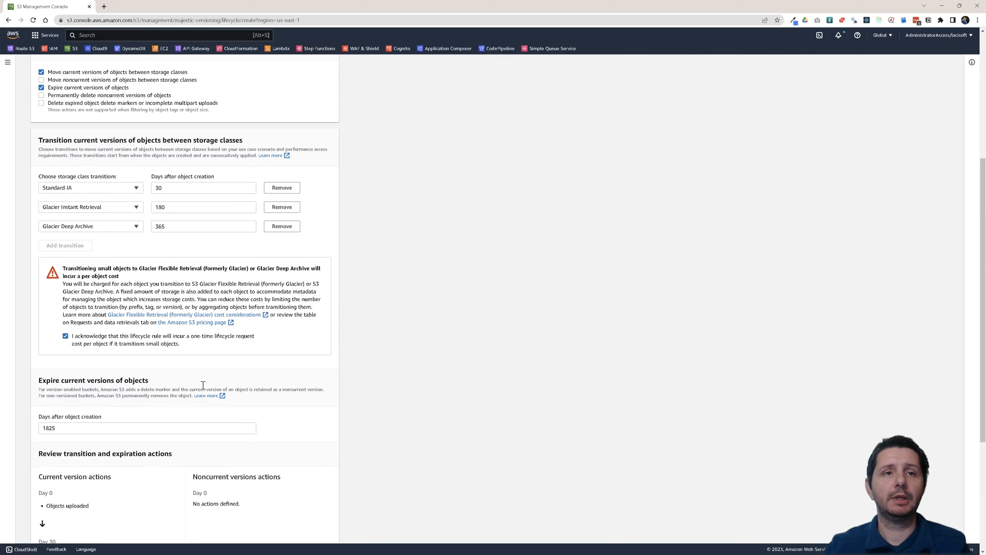
scroll("down", 3)
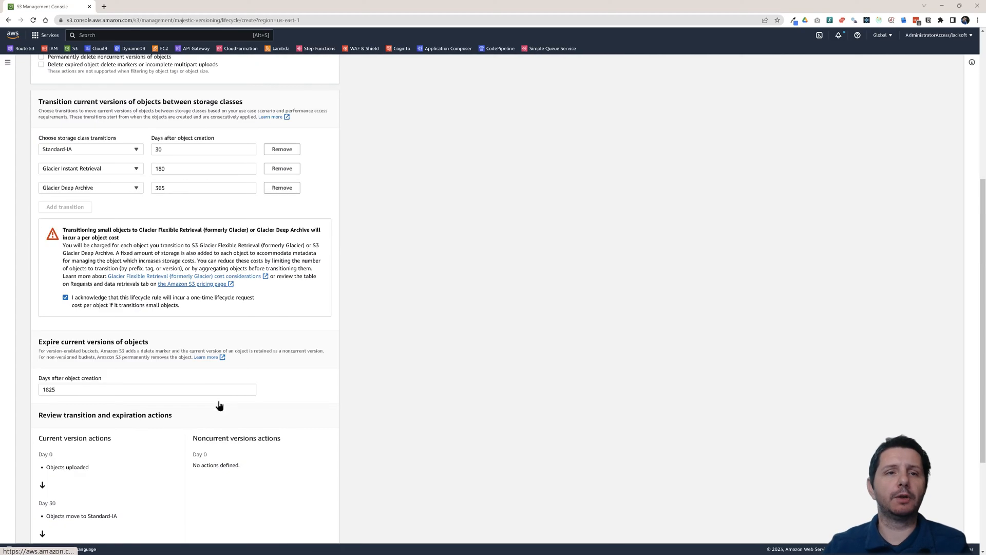
scroll("down", 3)
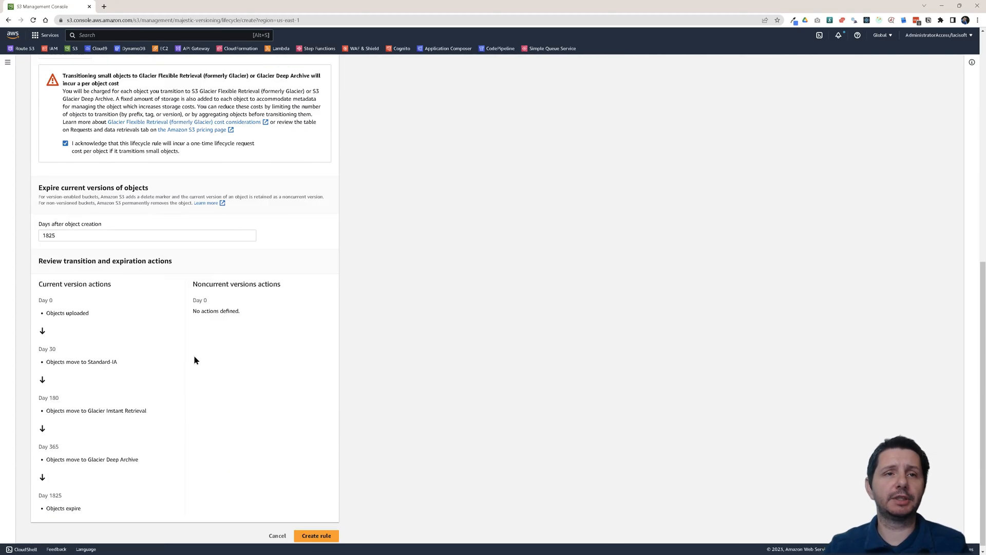
scroll("down", 3)
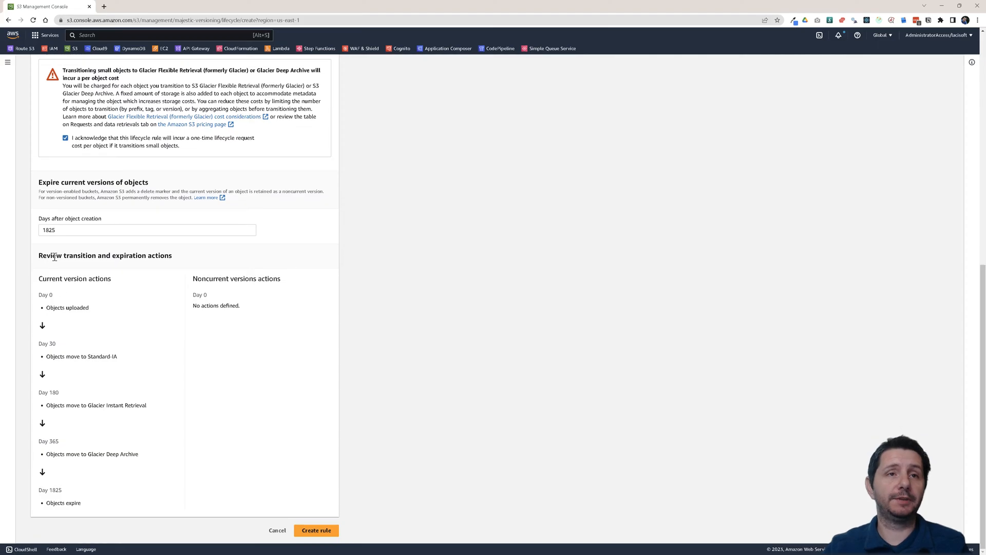
mouse_move(45, 343)
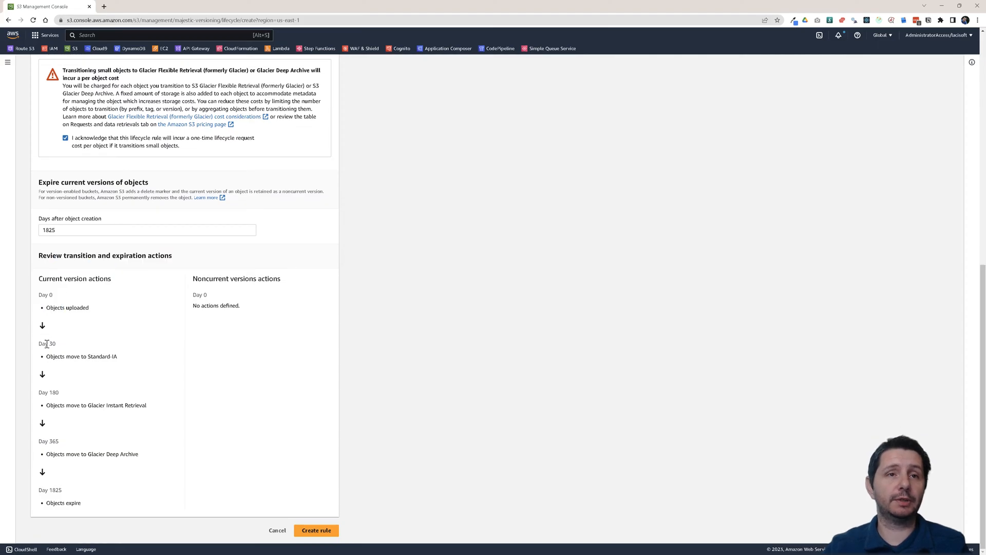
mouse_move(61, 444)
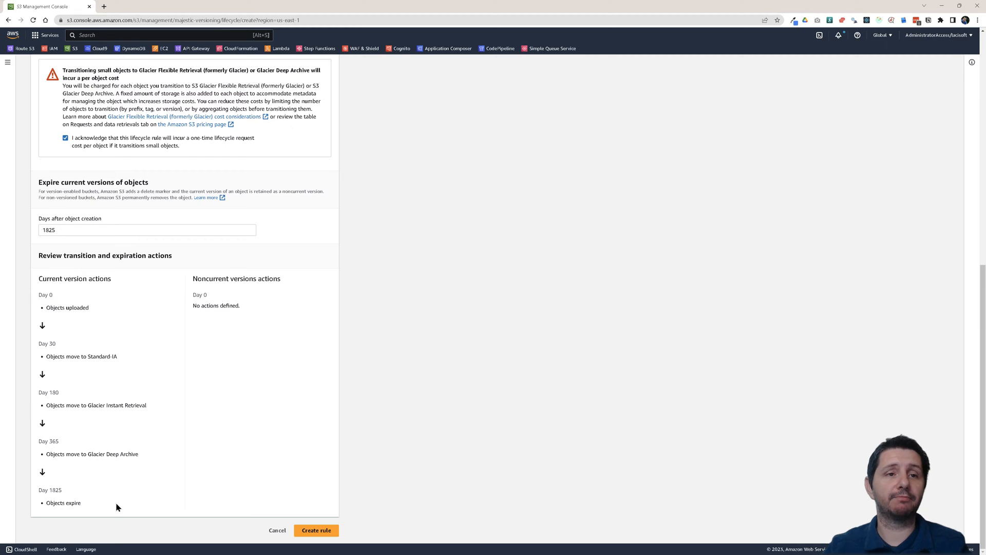
mouse_move(308, 527)
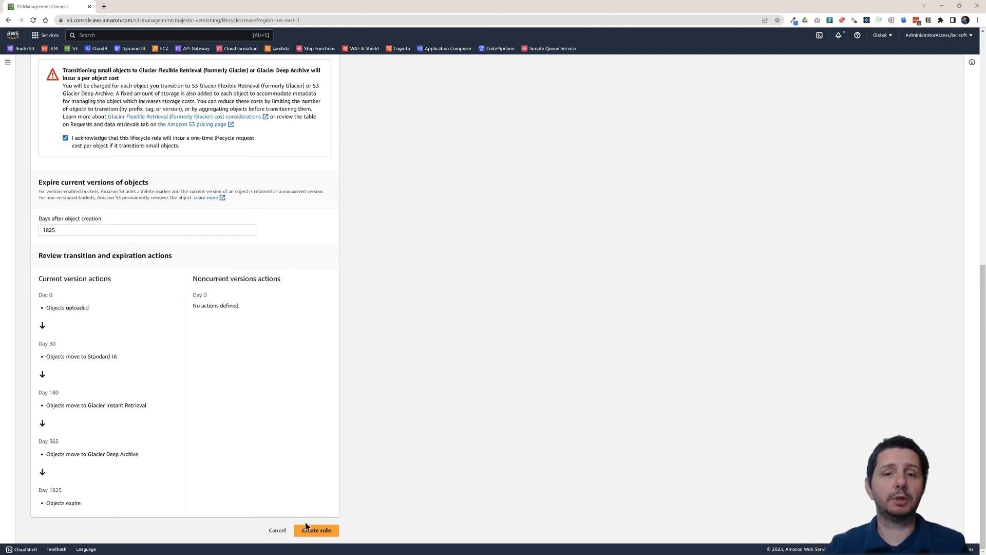
left_click(317, 530)
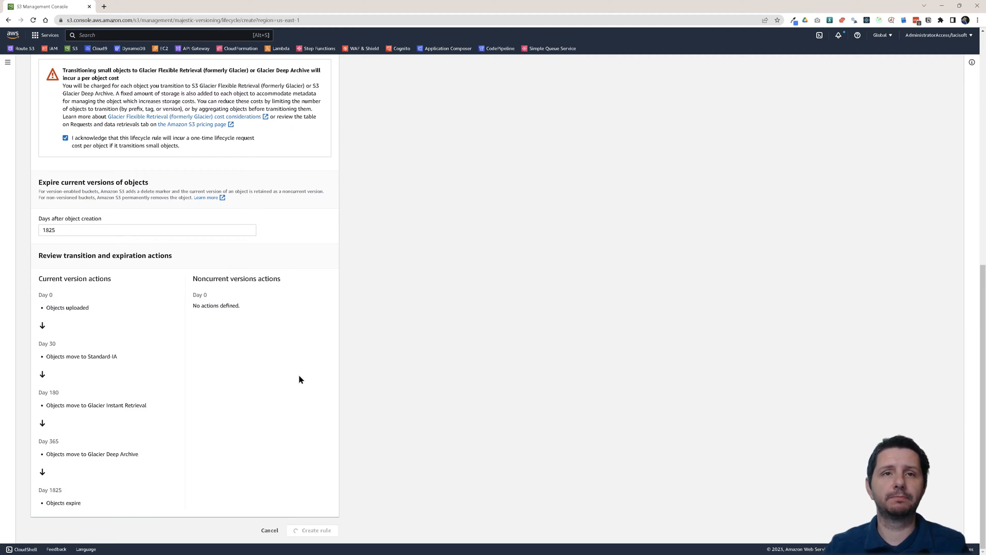
left_click(317, 530)
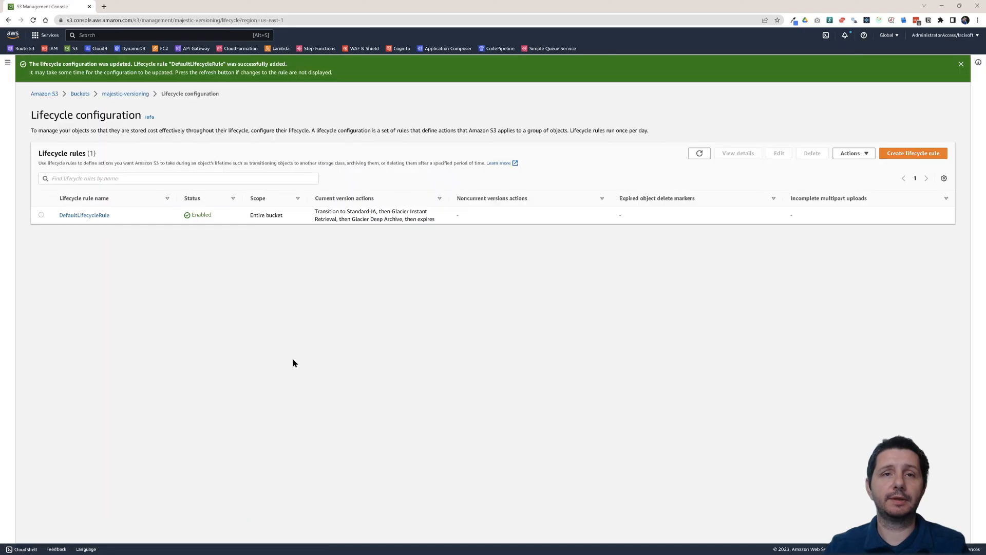
mouse_move(69, 216)
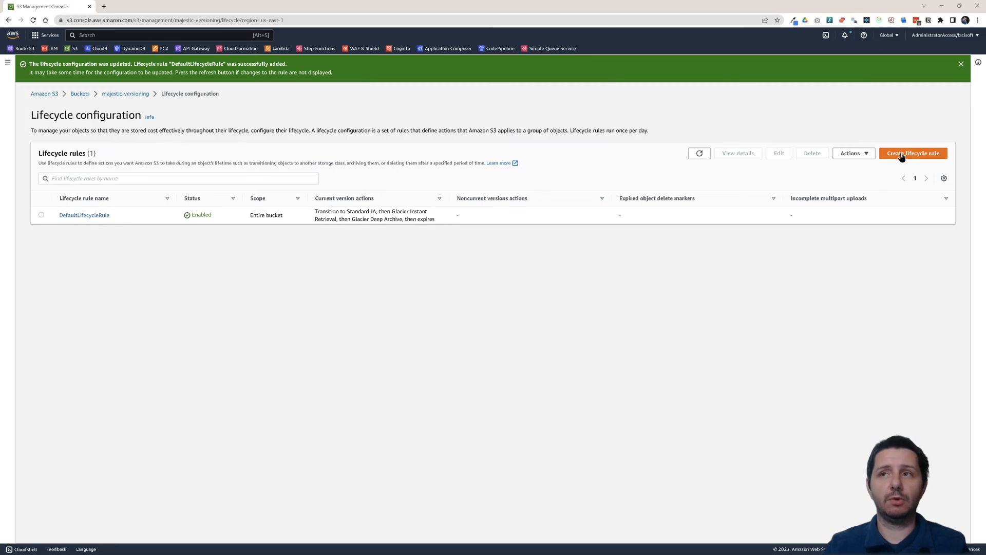
Step: Start a second lifecycle rule named VersionedObjectsRule for the bucket
left_click(913, 153)
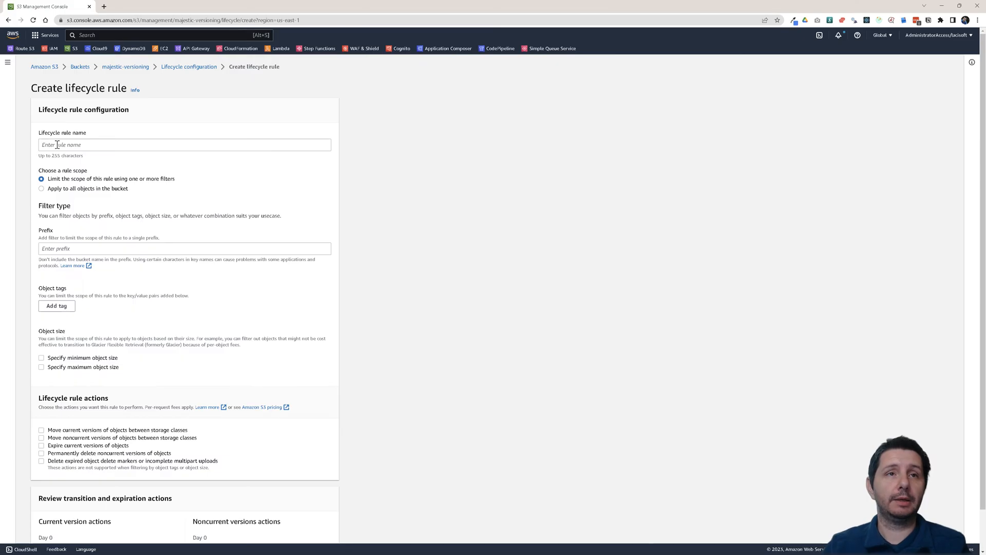
type("Versioned-")
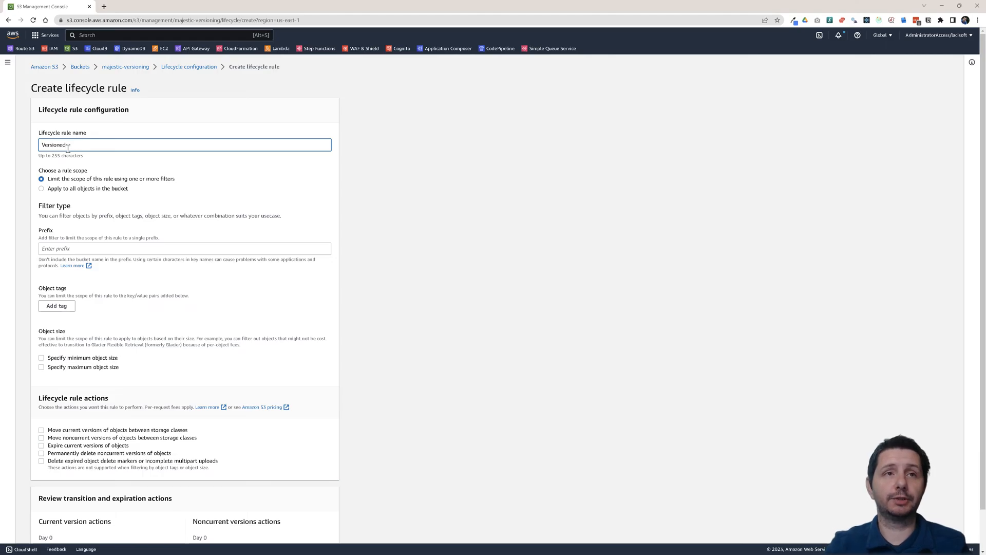
type("ObjectsRule")
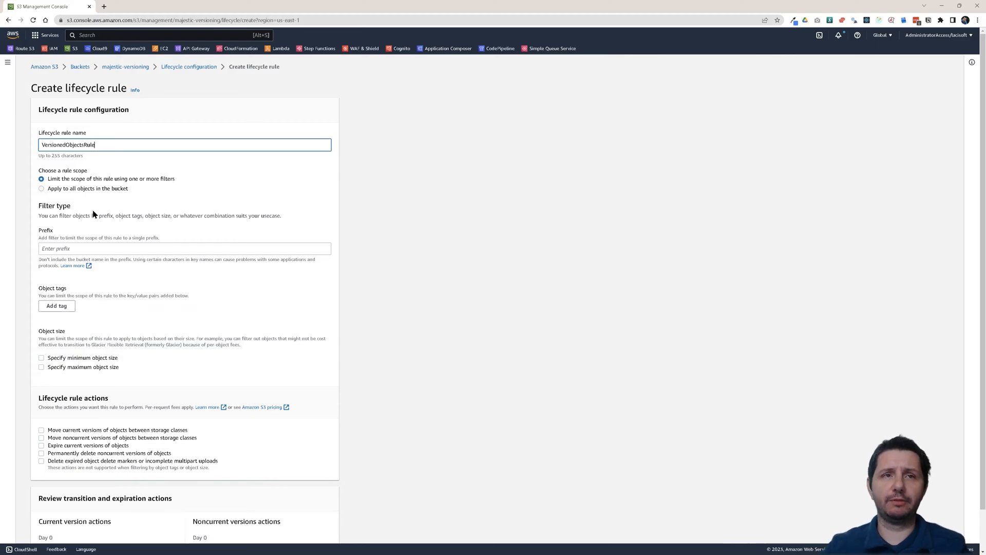
mouse_move(137, 234)
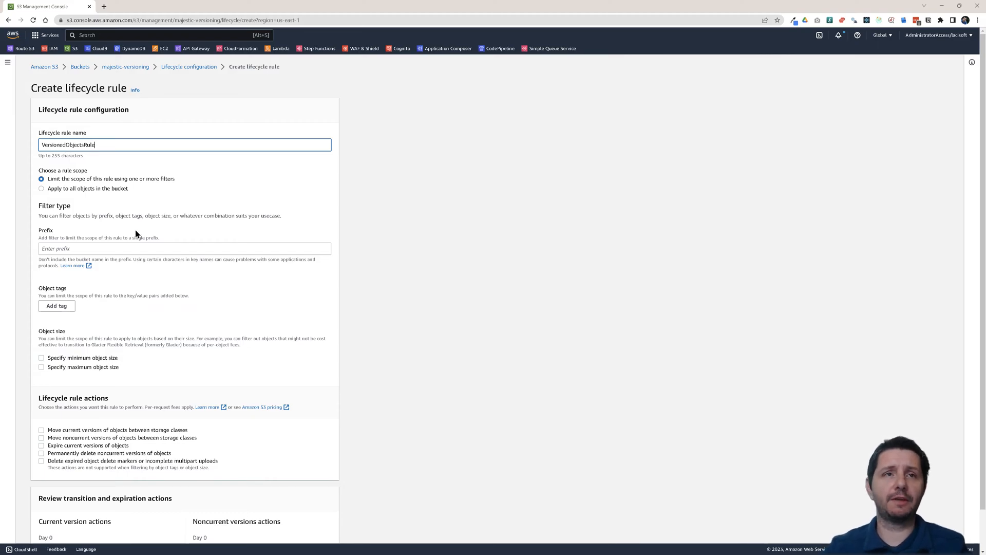
mouse_move(46, 238)
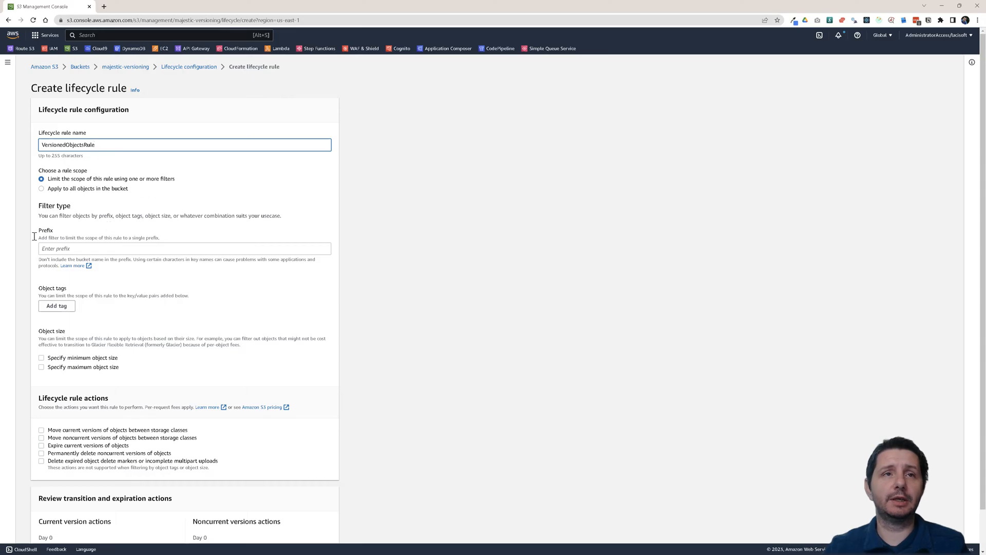
mouse_move(93, 200)
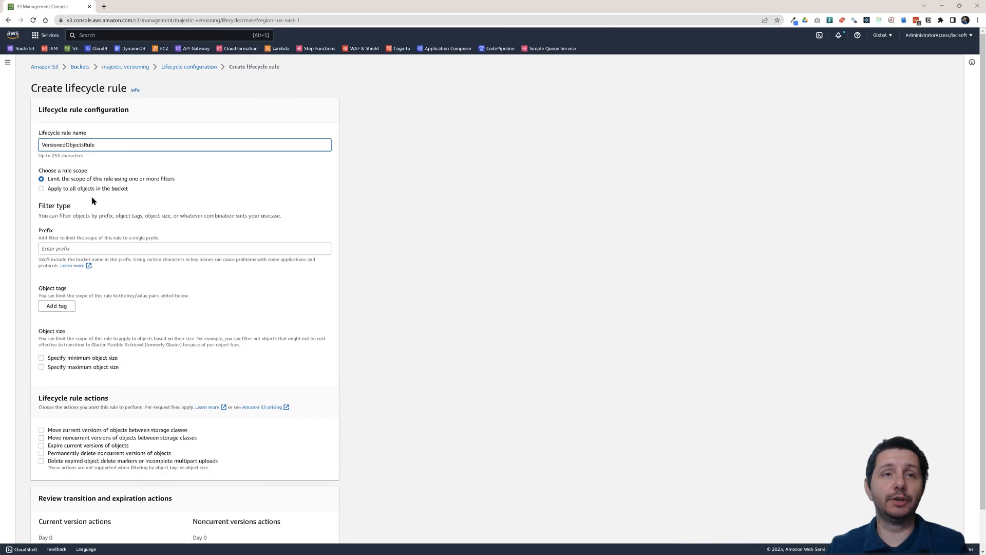
mouse_move(51, 234)
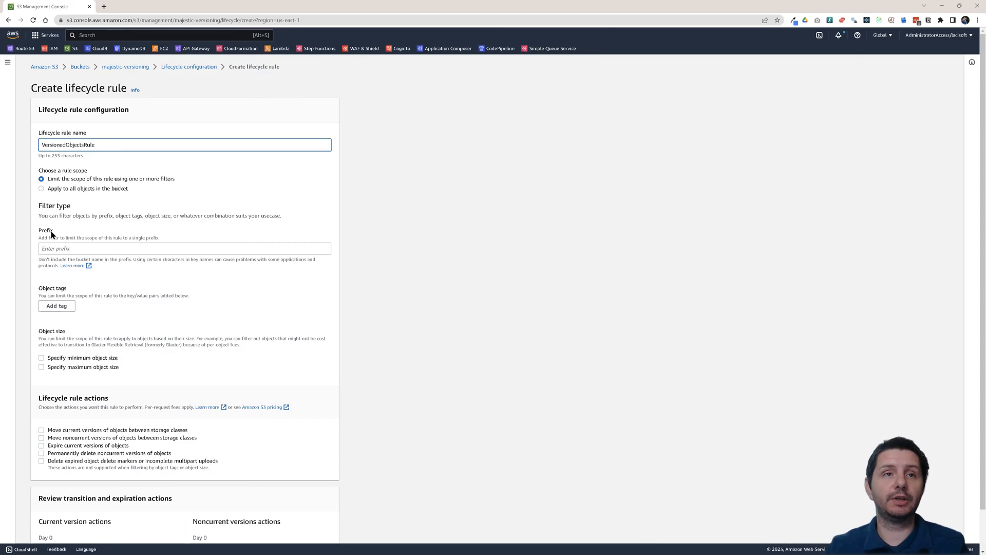
mouse_move(71, 324)
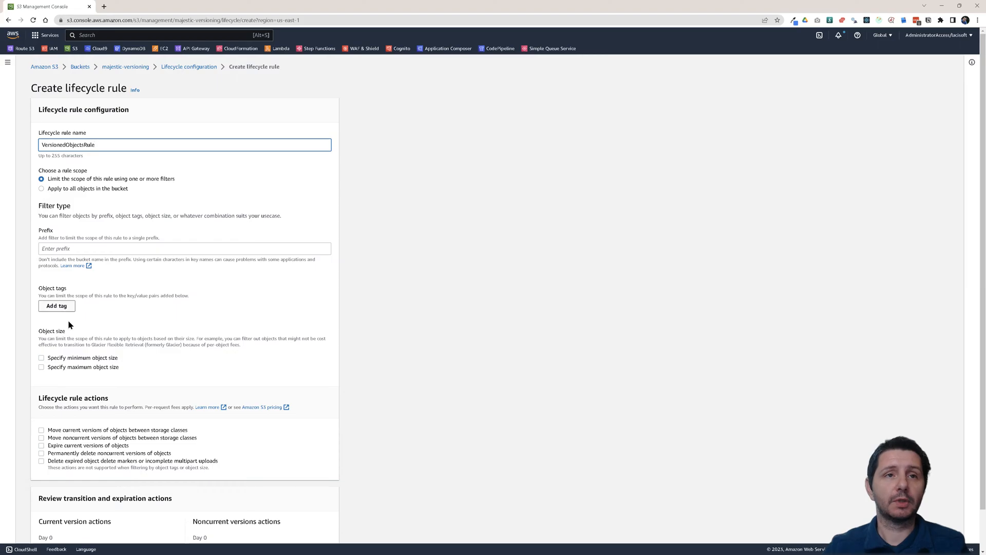
scroll("down", 3)
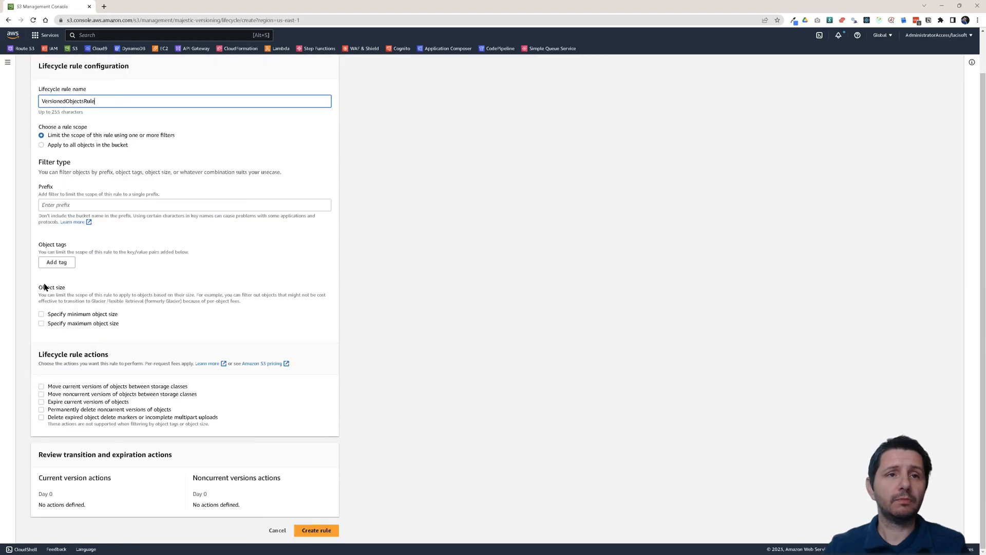
double_click(53, 287)
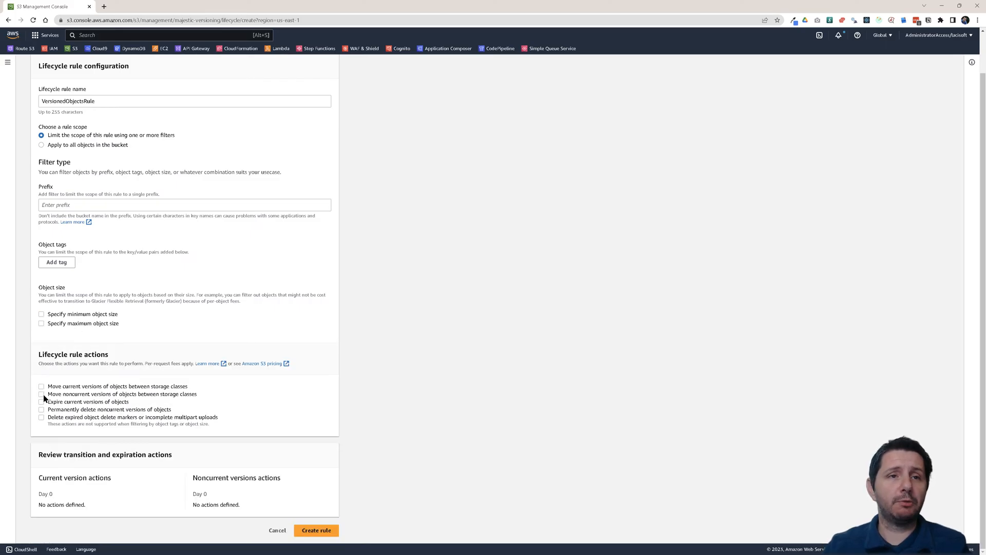
Step: Enable moving noncurrent versions between storage classes and permanently deleting noncurrent versions
left_click(41, 394)
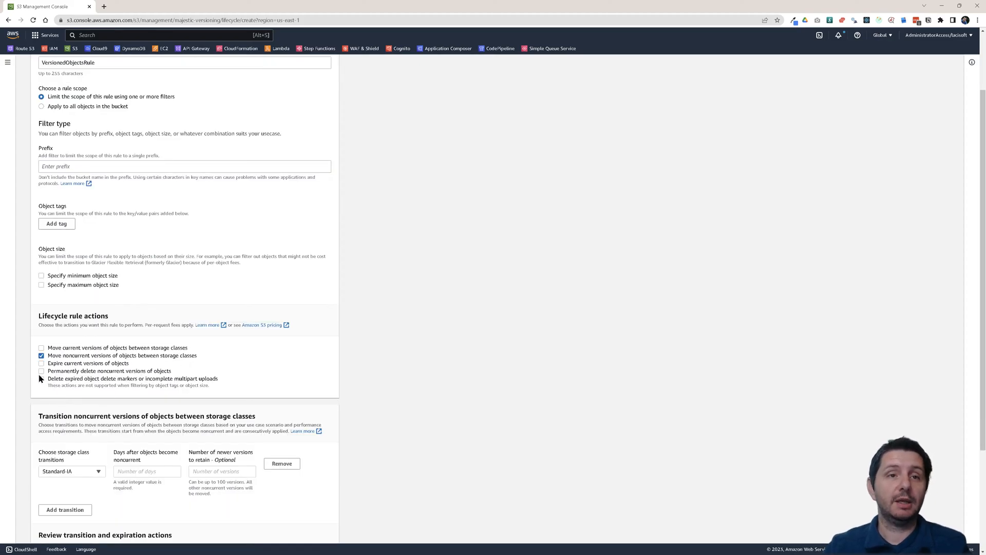
left_click(41, 370)
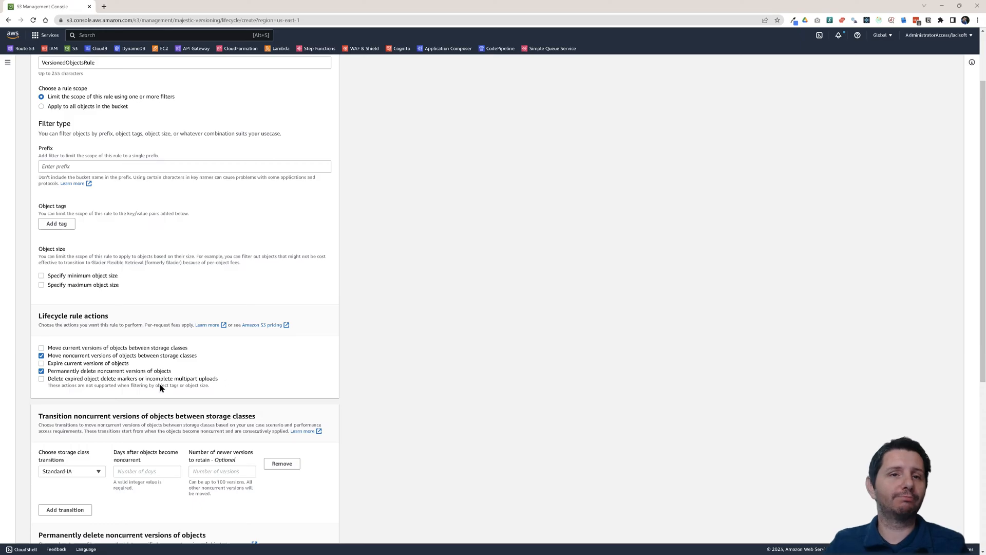
scroll("down", 3)
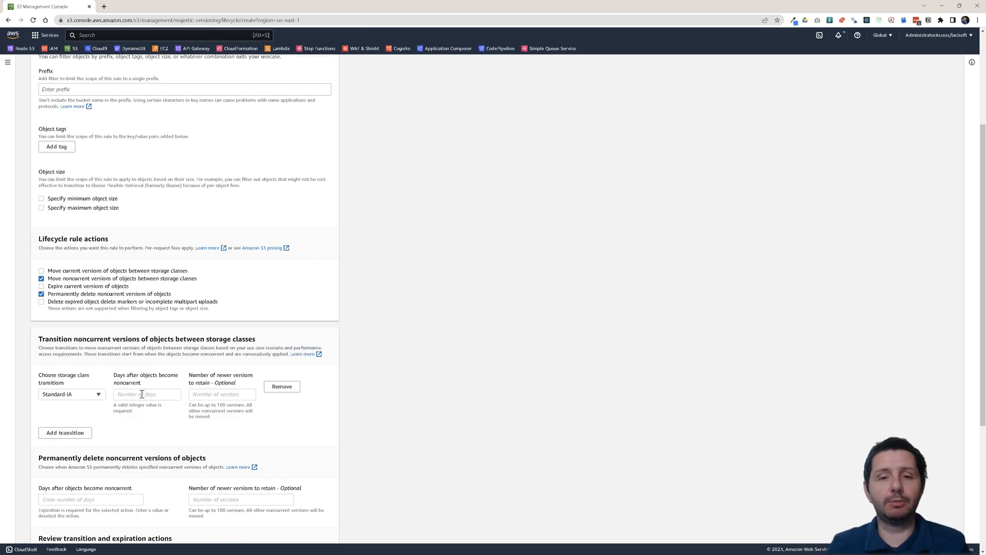
scroll("down", 3)
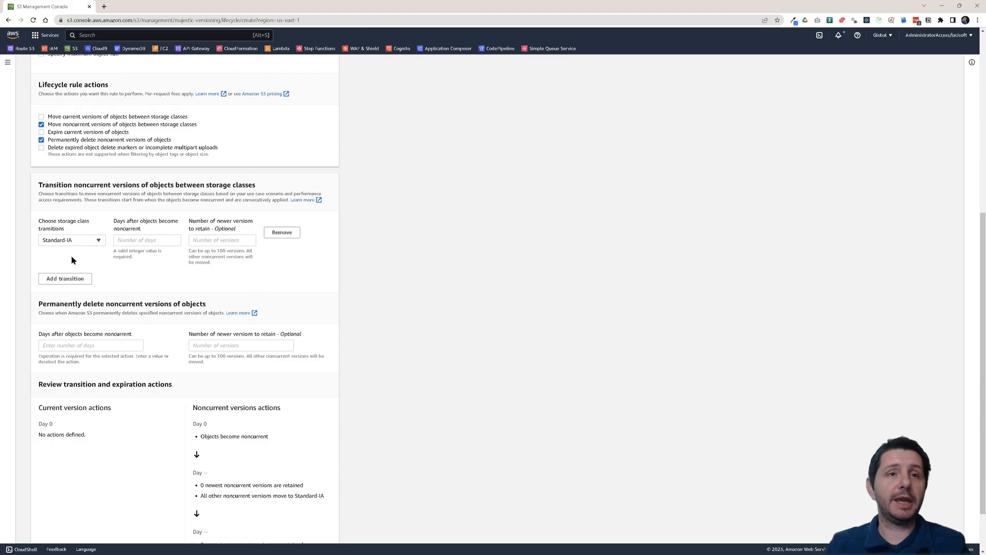
Step: Transition noncurrent versions to Standard-IA after 30 days, retaining 3 newer versions
left_click(70, 241)
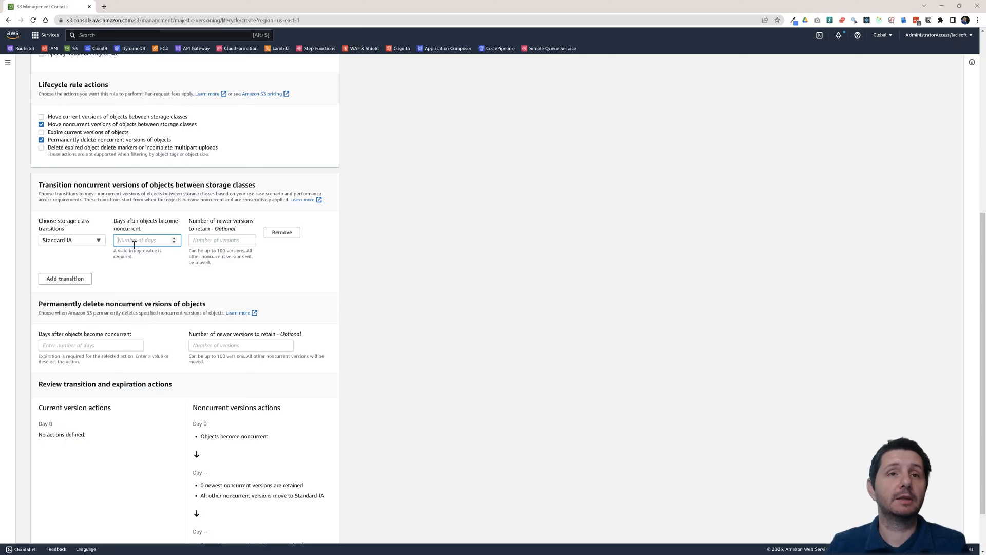
type("5")
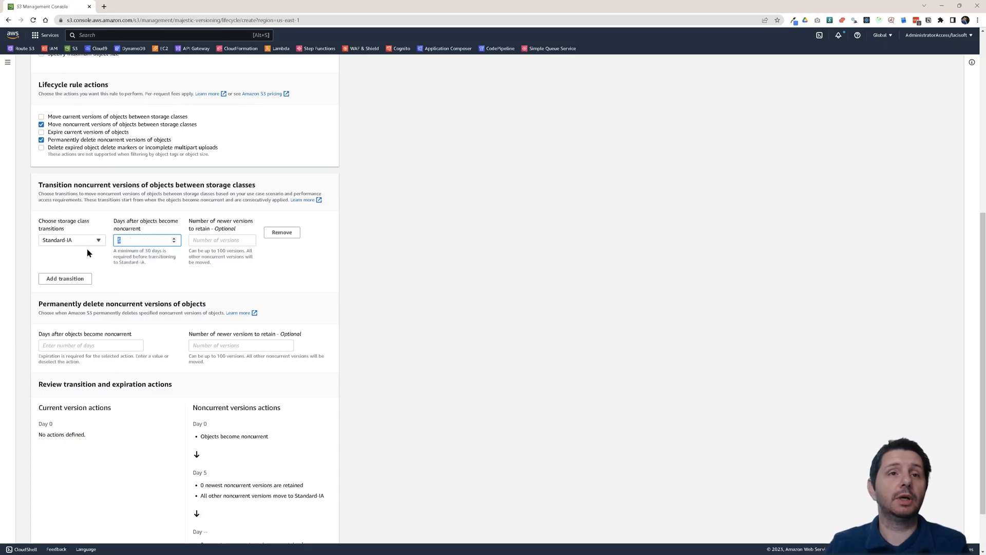
type("30")
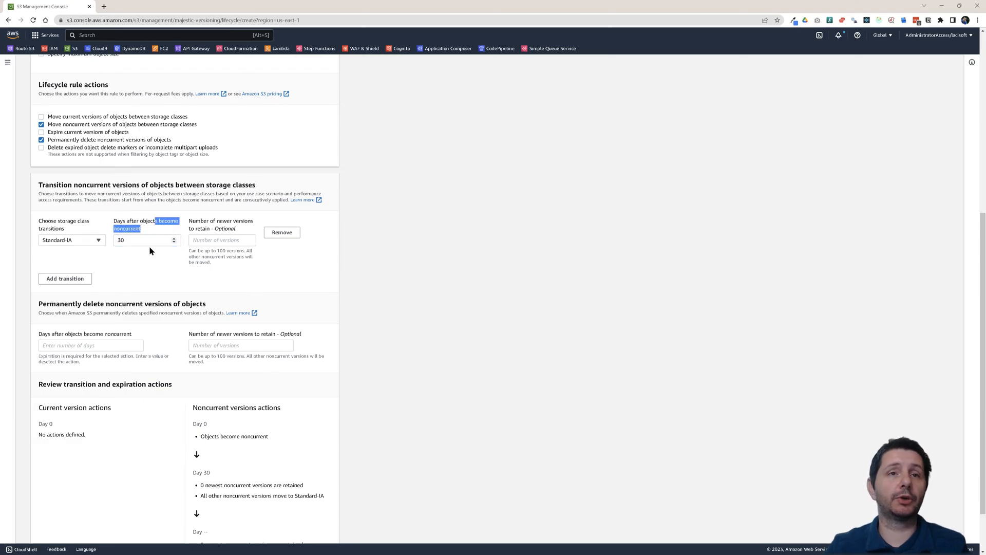
left_click(222, 240)
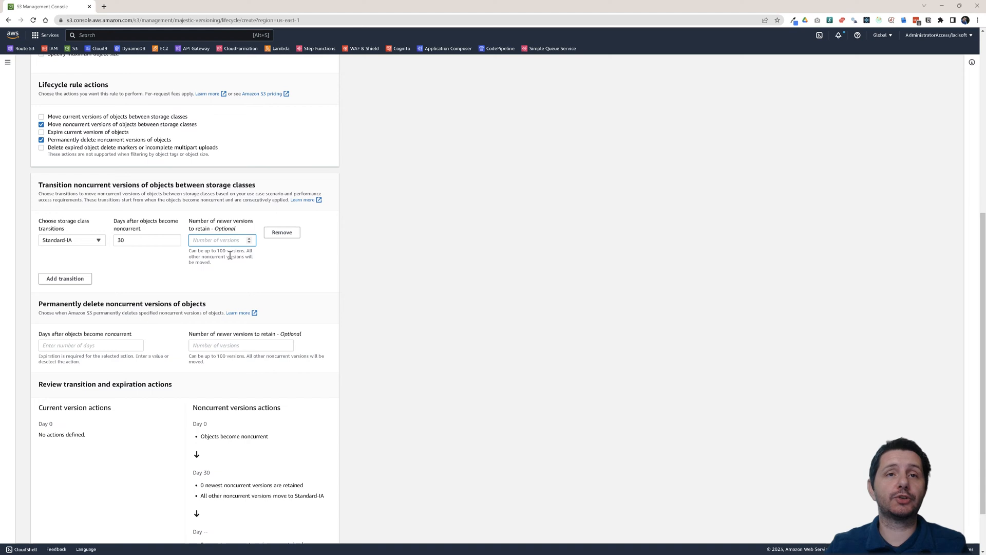
type("3")
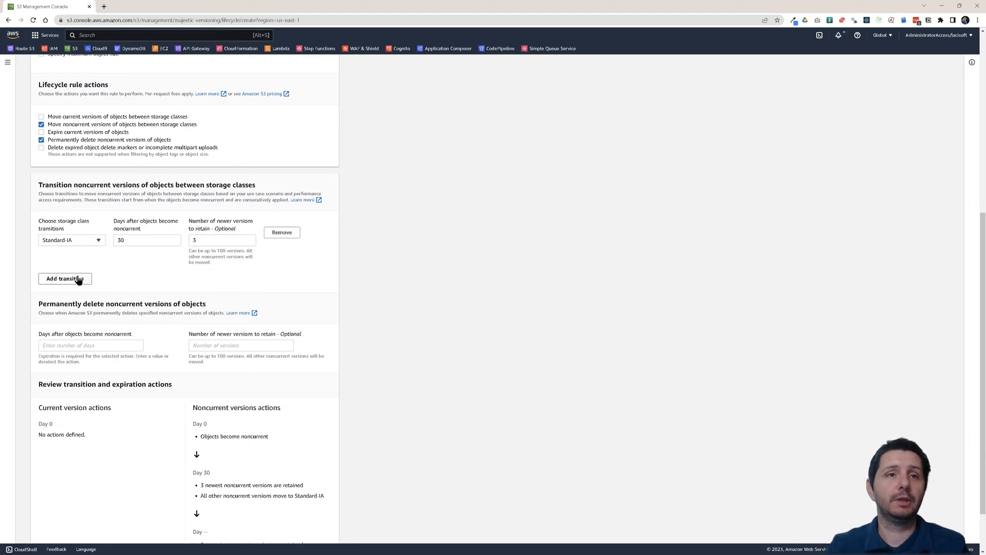
Step: Add a second transition to Glacier Instant Retrieval after 60 days, retaining 3 newer versions
left_click(65, 278)
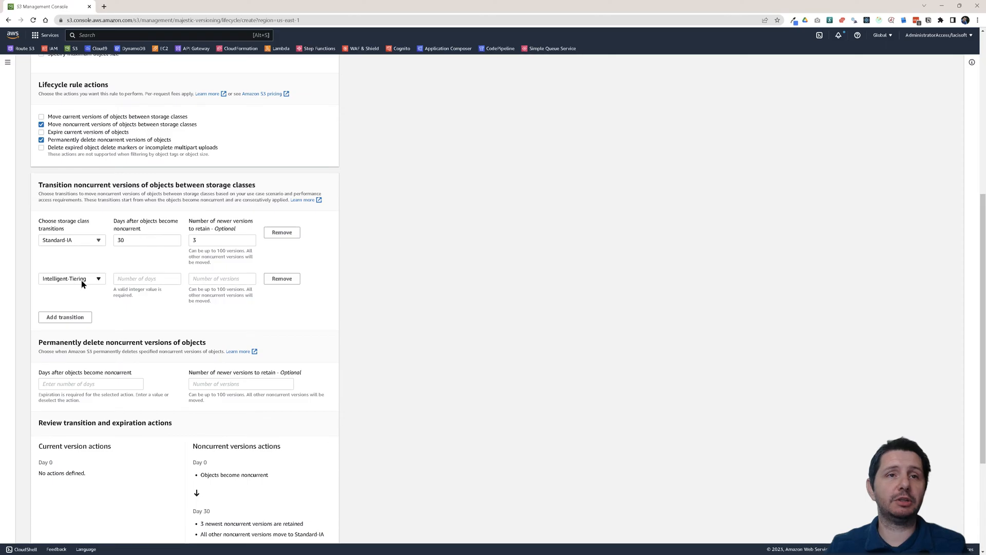
left_click(72, 278)
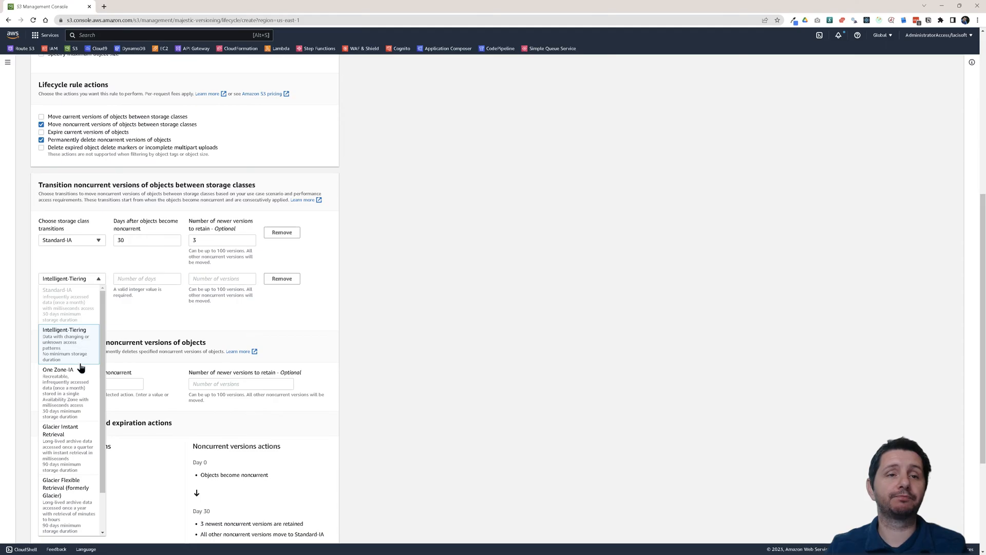
left_click(49, 369)
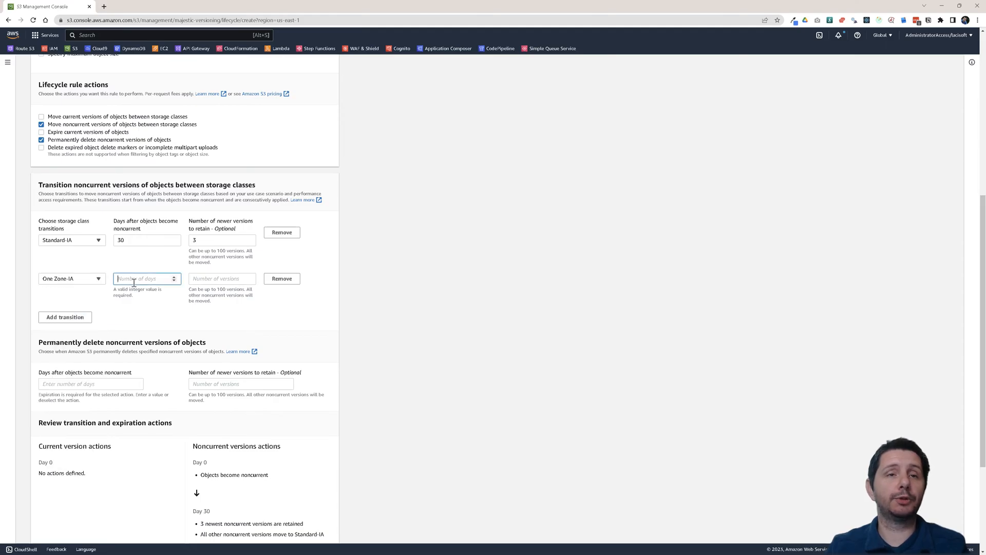
type("60")
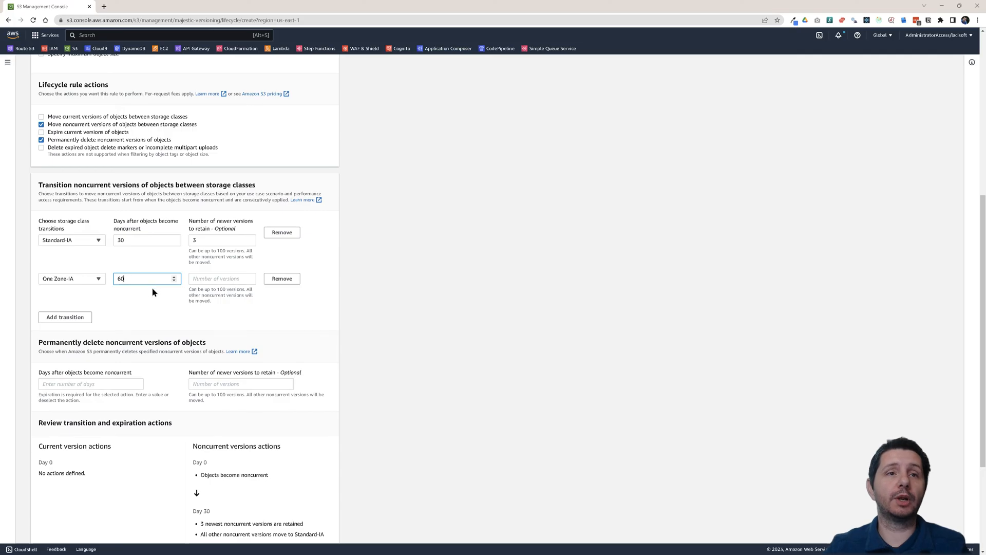
mouse_move(104, 282)
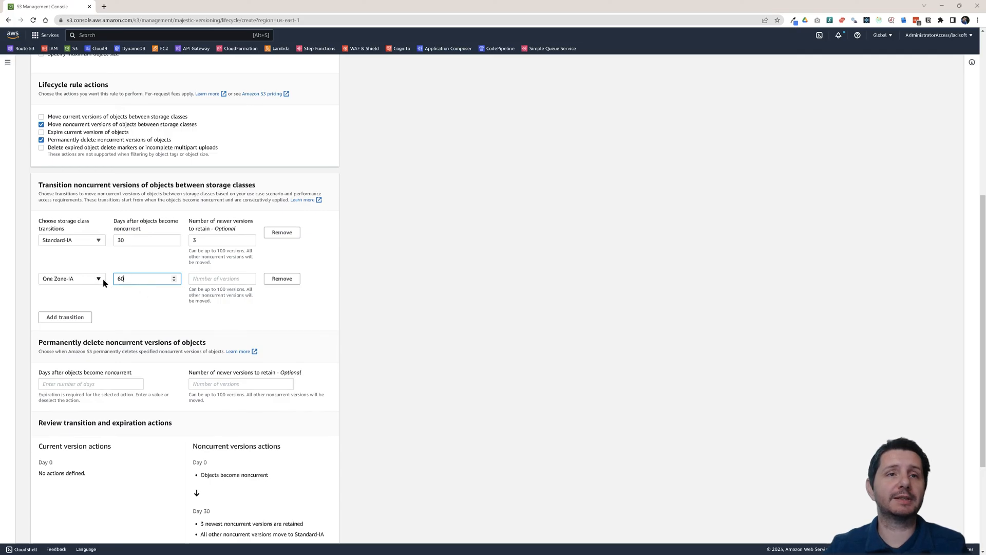
left_click(72, 278)
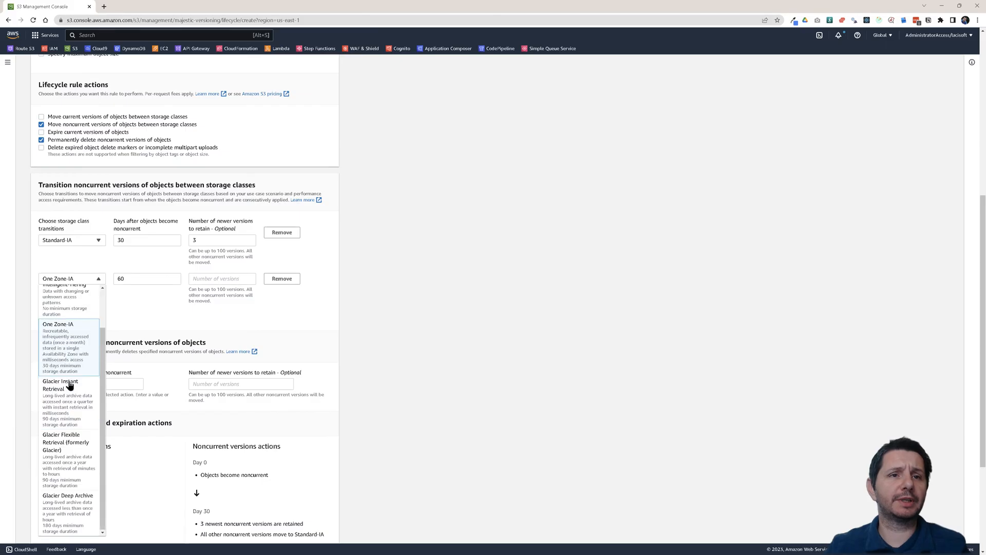
left_click(57, 386)
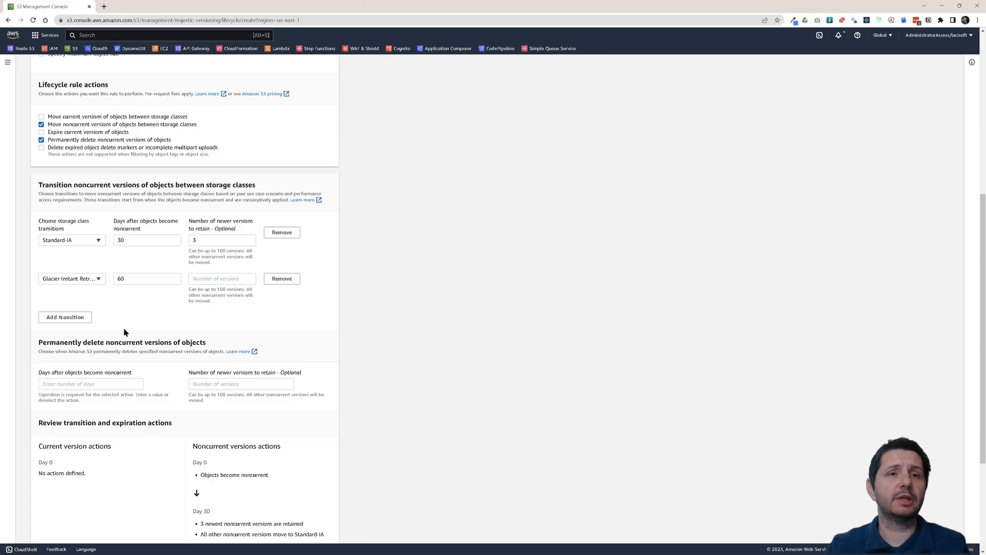
type("3")
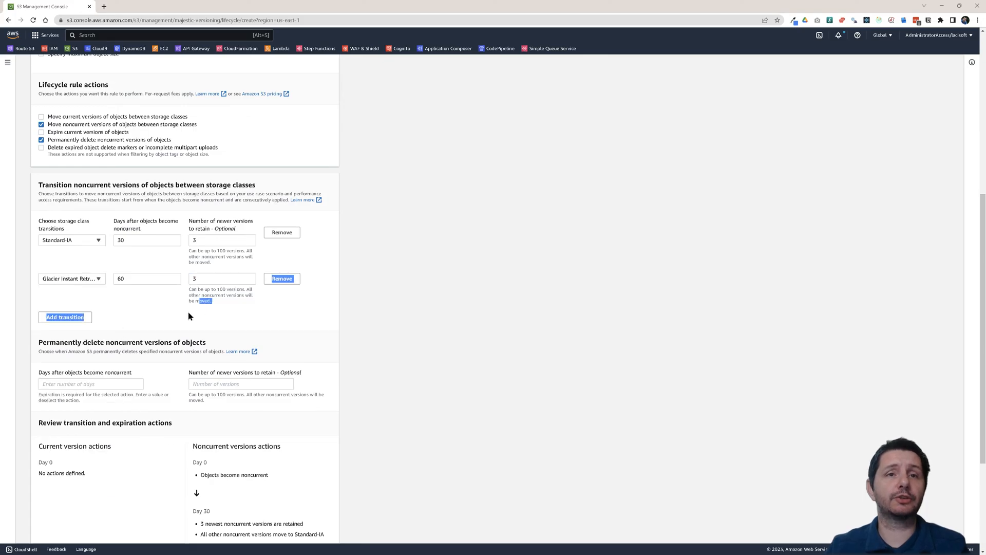
Step: Add a third transition to Glacier Deep Archive after 180 days keeping 3 versions, acknowledging the per-object cost
left_click(64, 316)
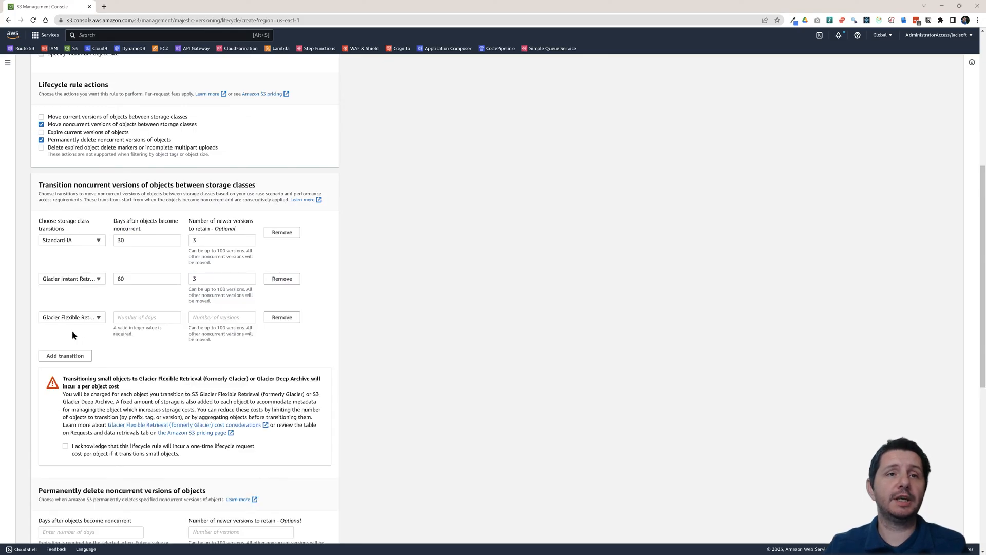
left_click(72, 316)
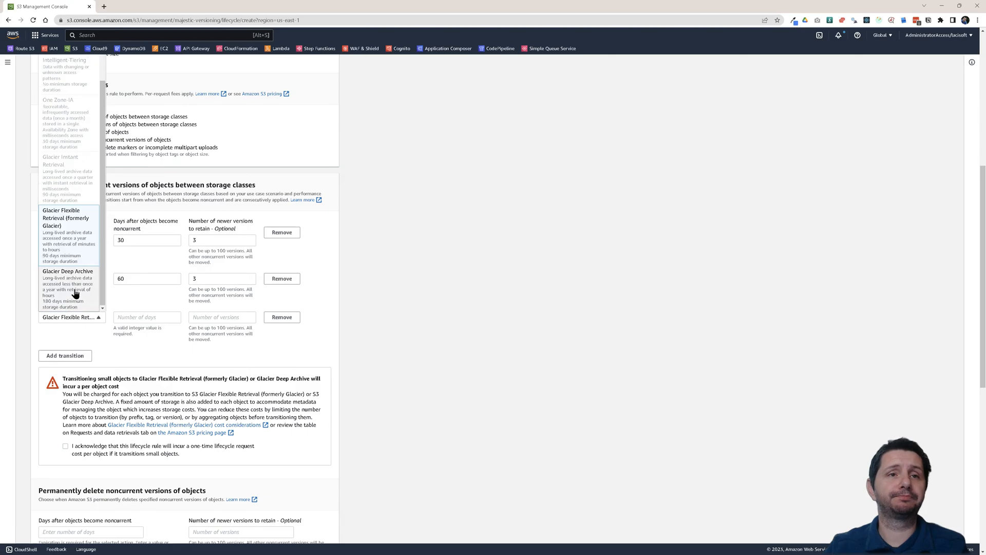
left_click(67, 275)
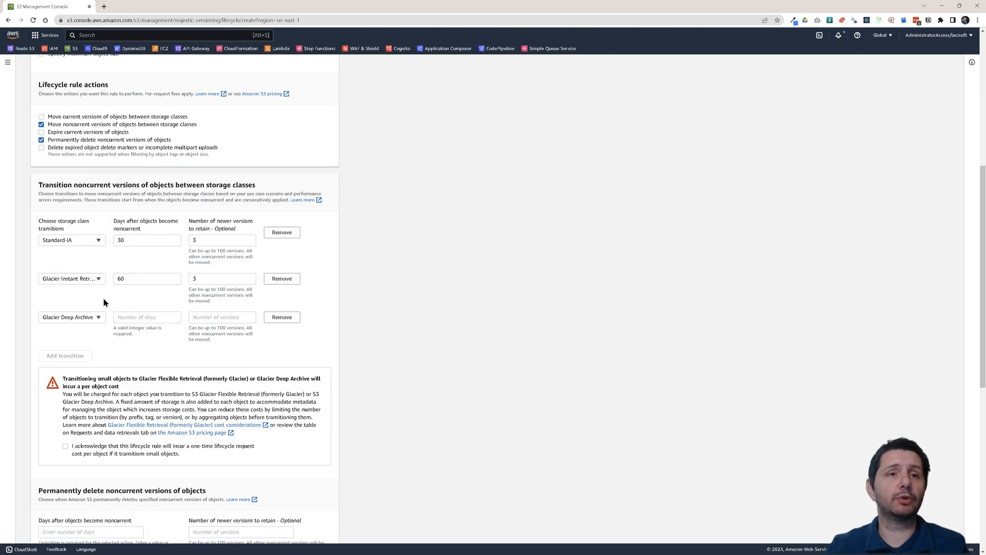
type("180")
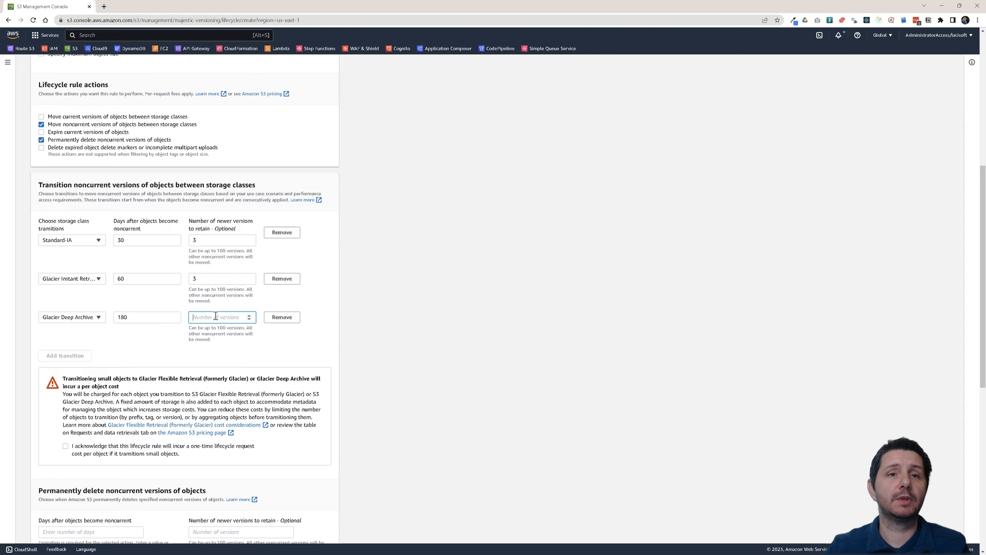
type("3")
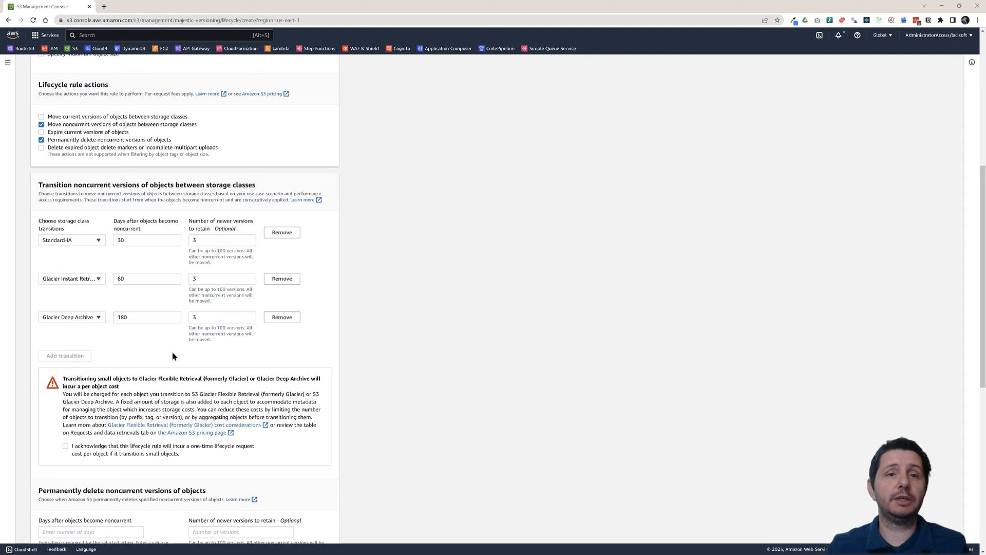
left_click(65, 369)
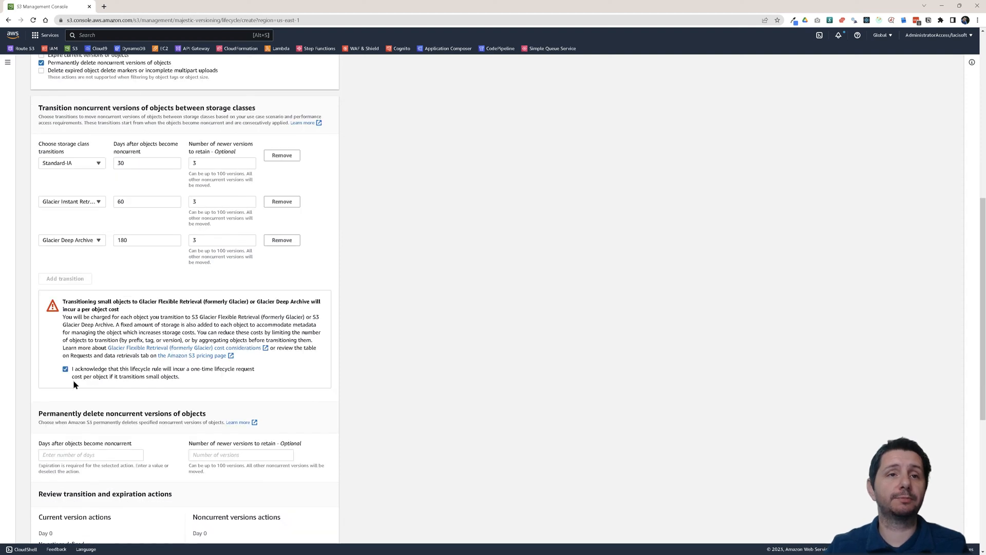
scroll("down", 3)
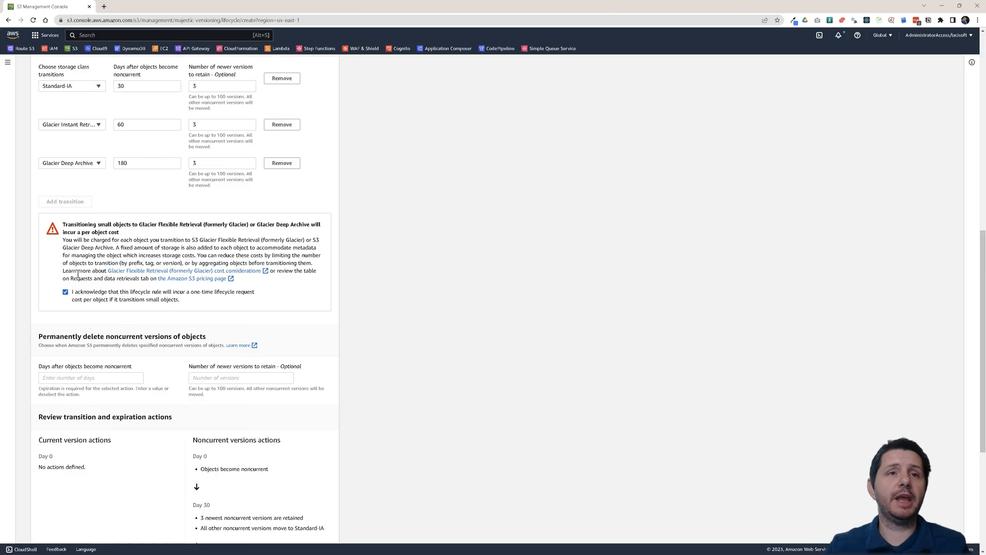
mouse_move(84, 224)
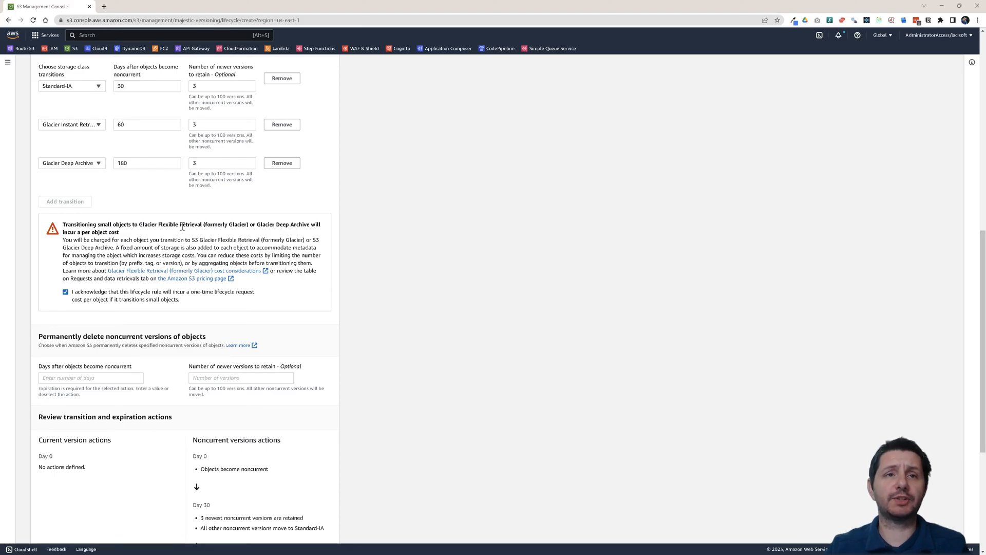
mouse_move(199, 236)
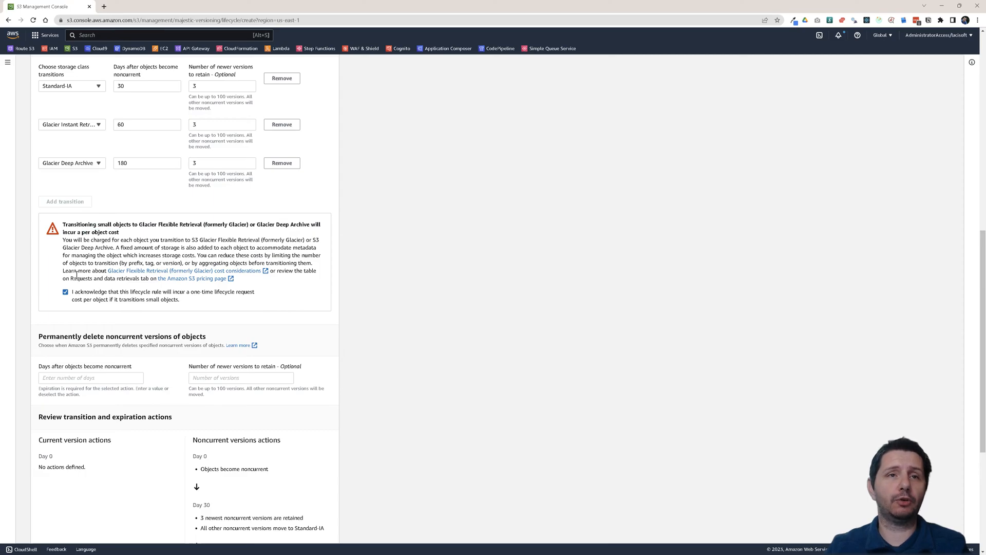
scroll("down", 3)
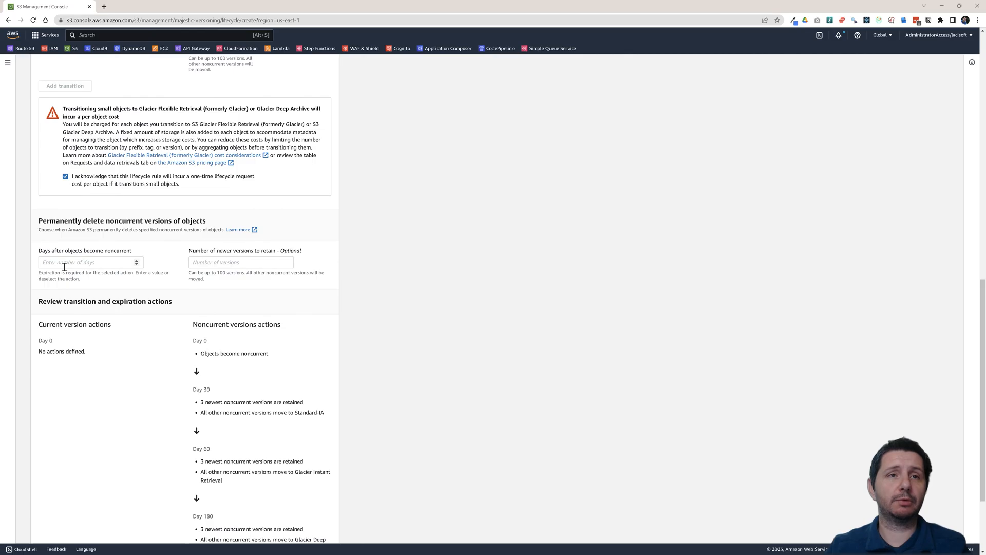
scroll("down", 3)
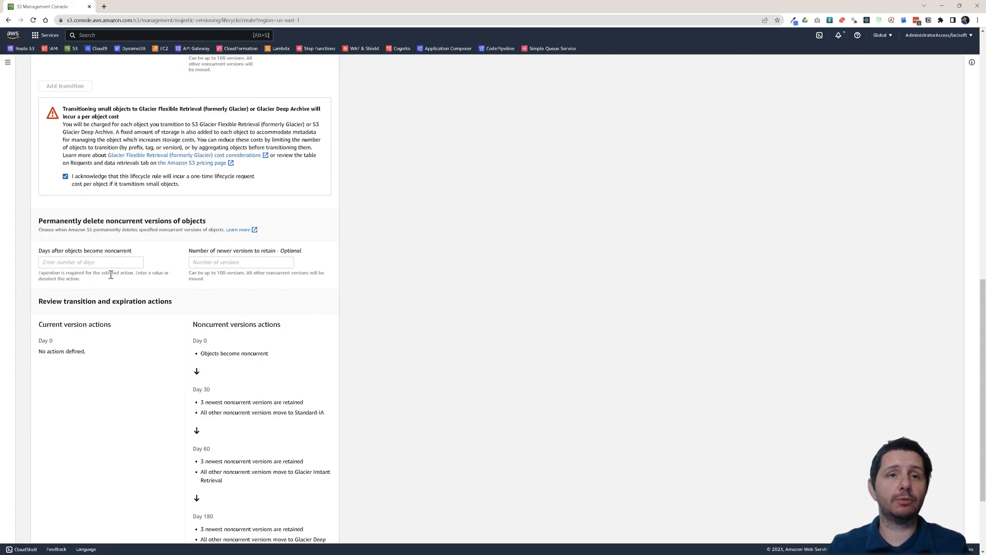
Step: Permanently delete noncurrent versions after 365 days while retaining the 3 newest, then review the summary
type("365")
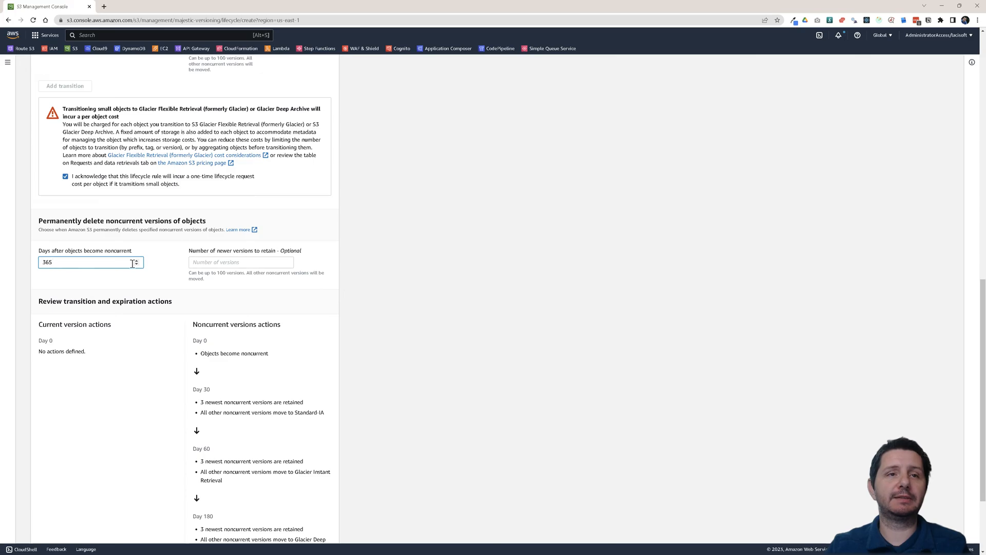
left_click(240, 261)
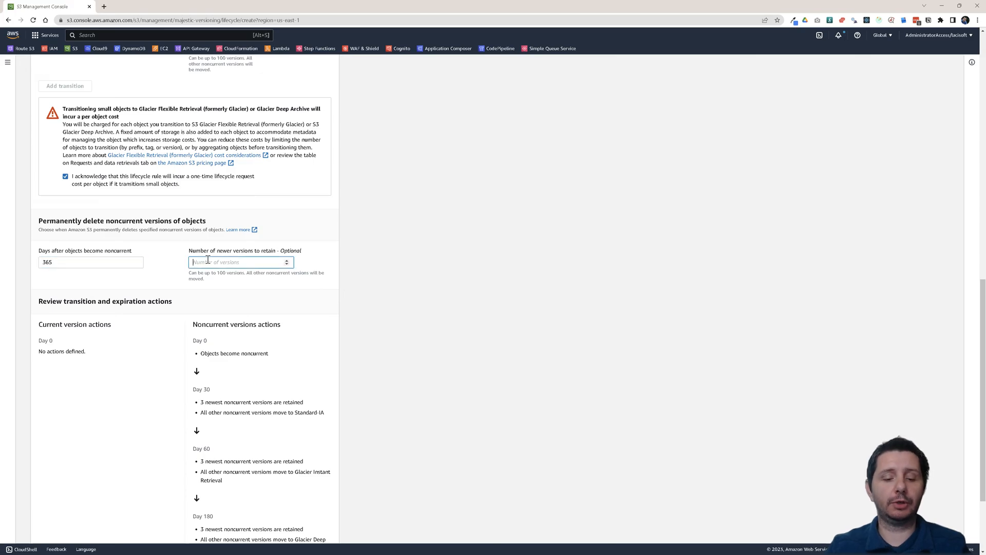
type("3")
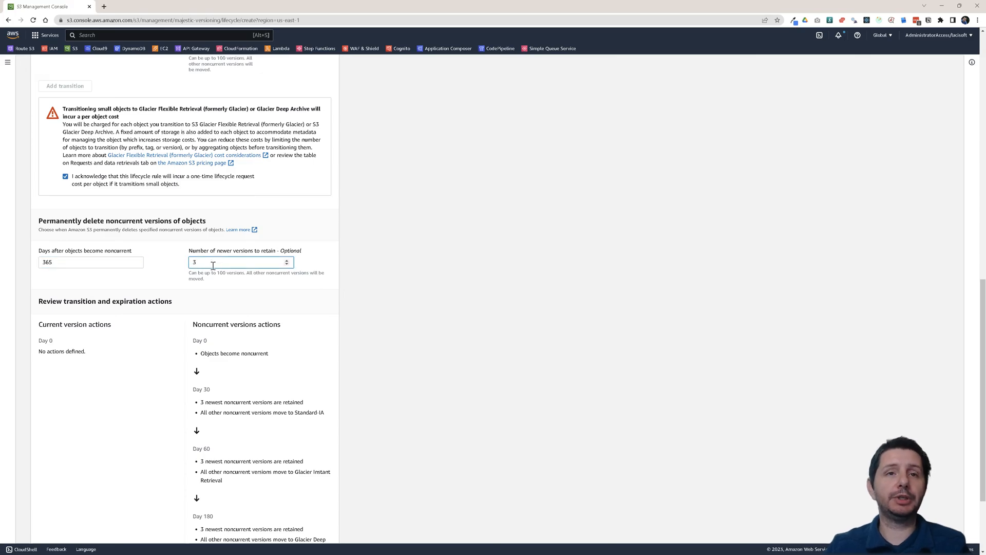
left_click(77, 263)
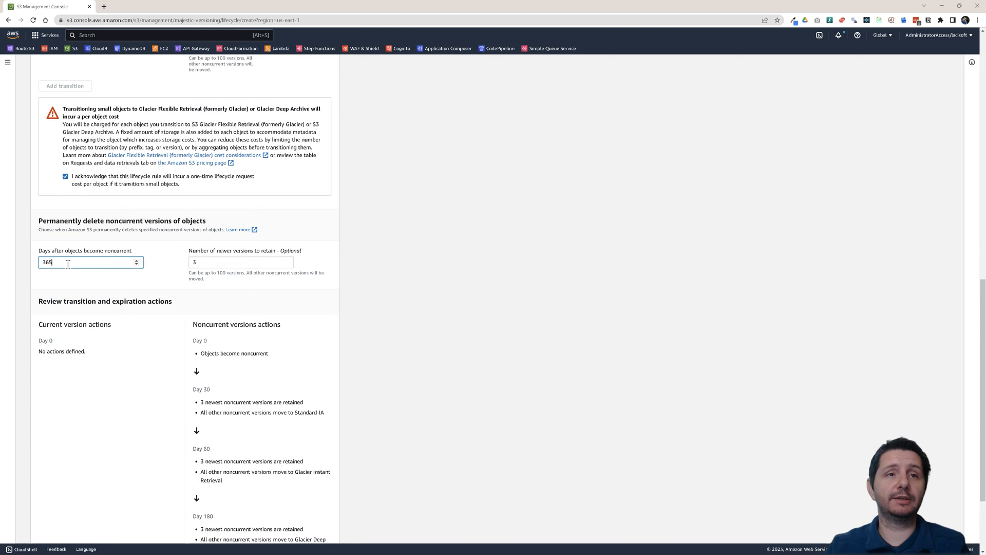
scroll("down", 3)
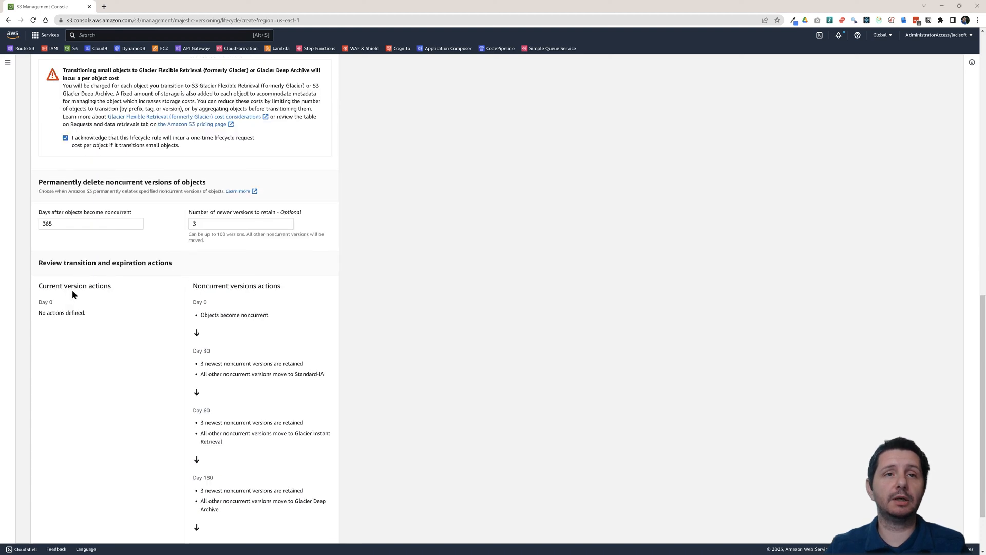
scroll("down", 3)
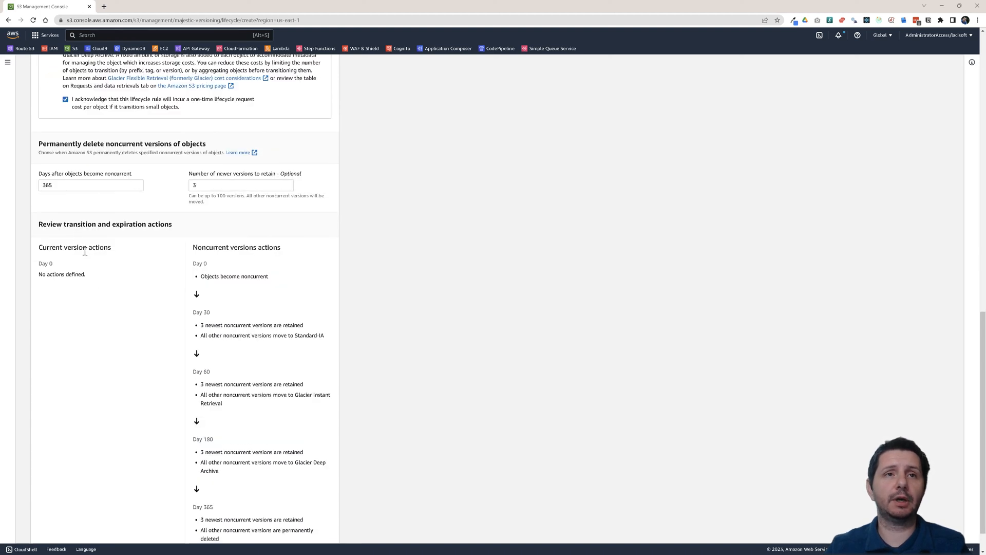
scroll("down", 3)
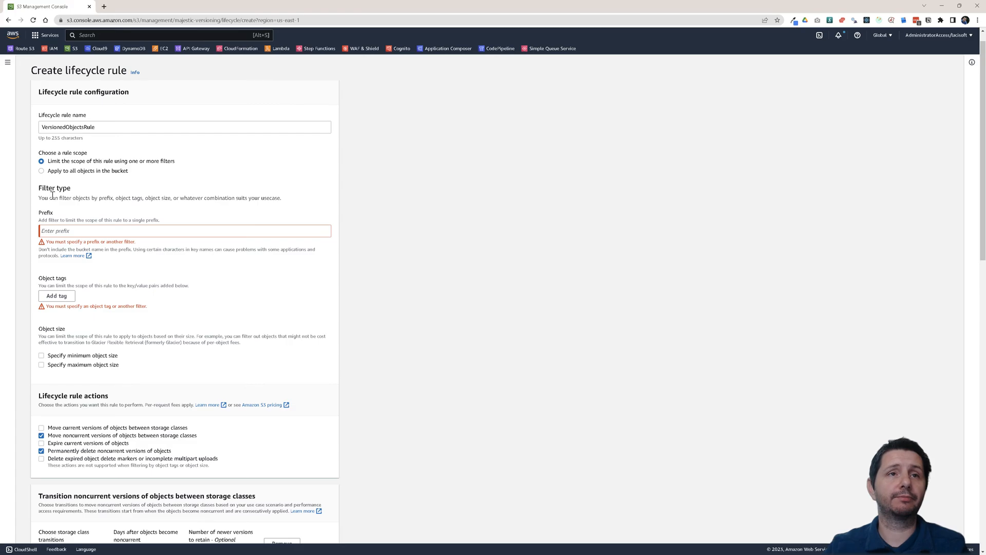
Step: Apply VersionedObjectsRule to all objects in the bucket, acknowledge the scope, and create the rule
left_click(41, 170)
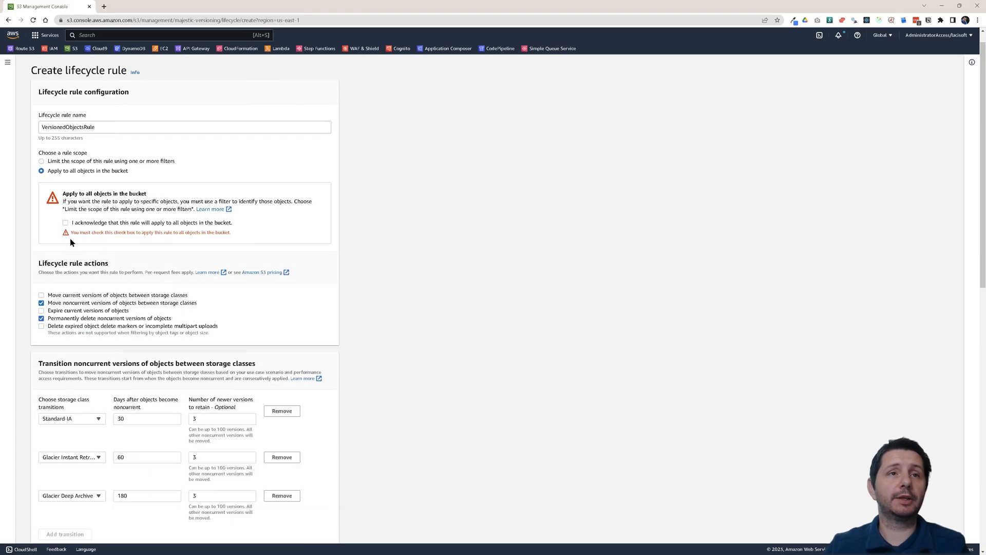
left_click(41, 161)
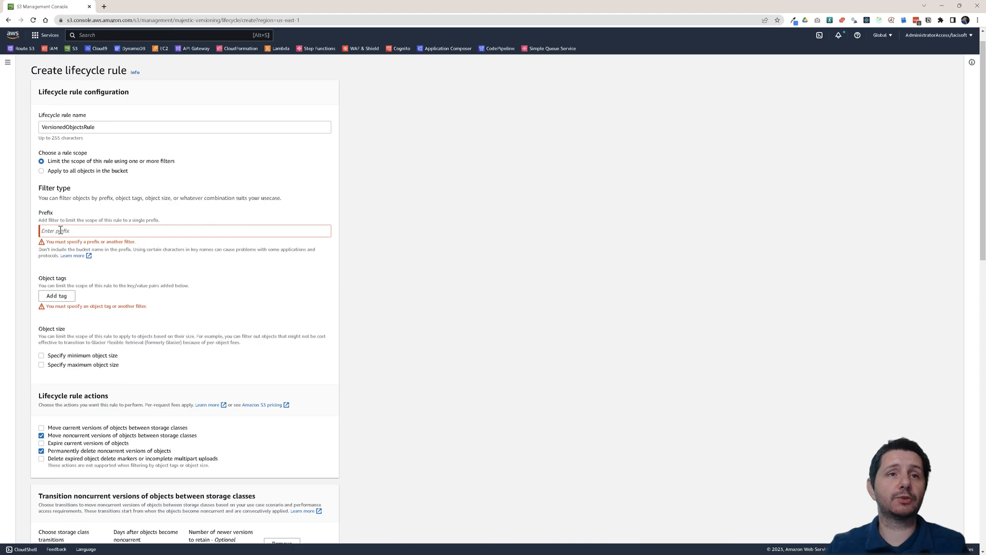
left_click(41, 171)
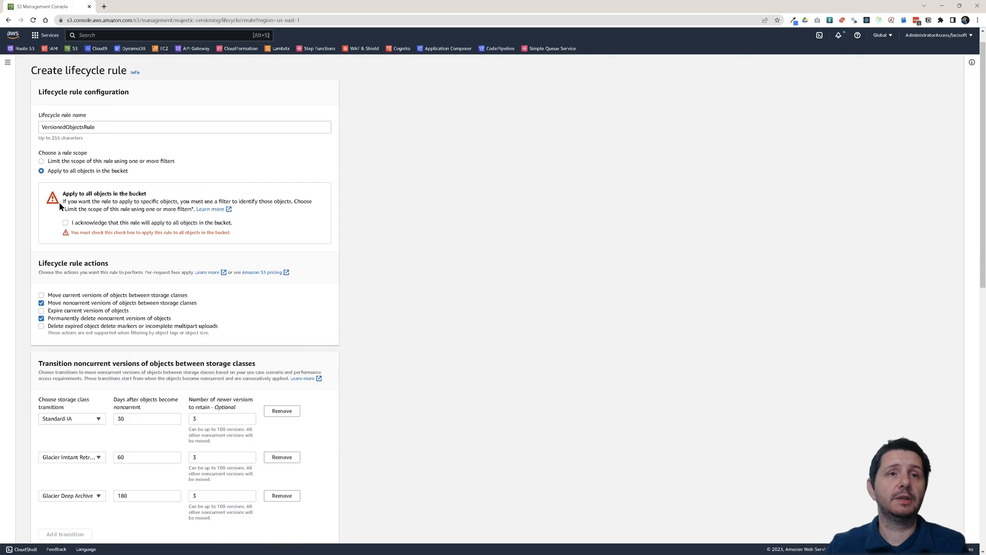
left_click(64, 222)
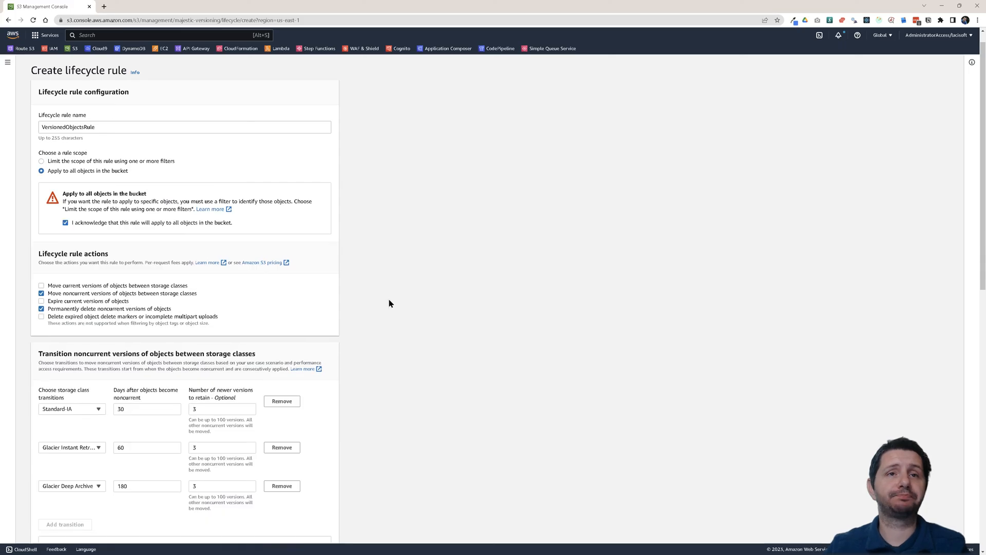
scroll("down", 3)
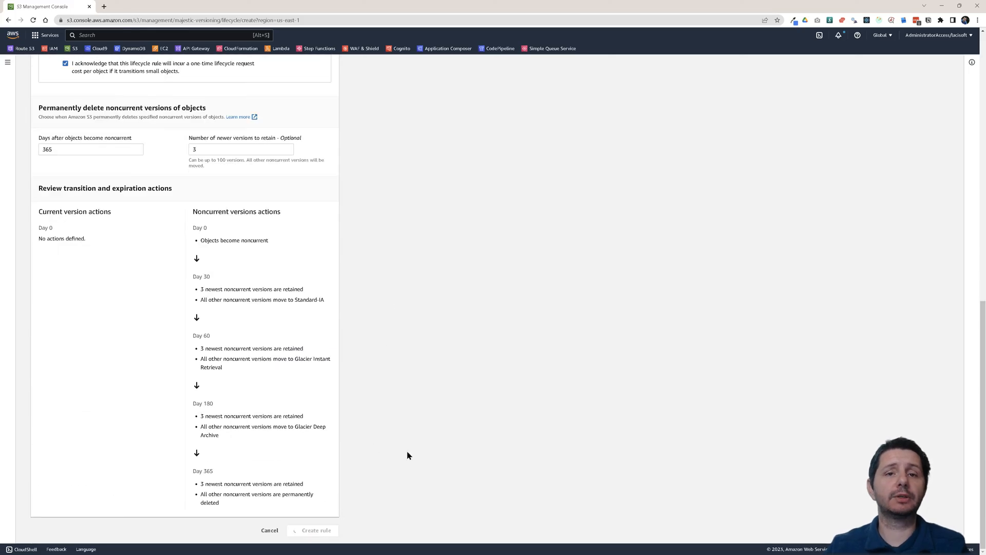
left_click(317, 530)
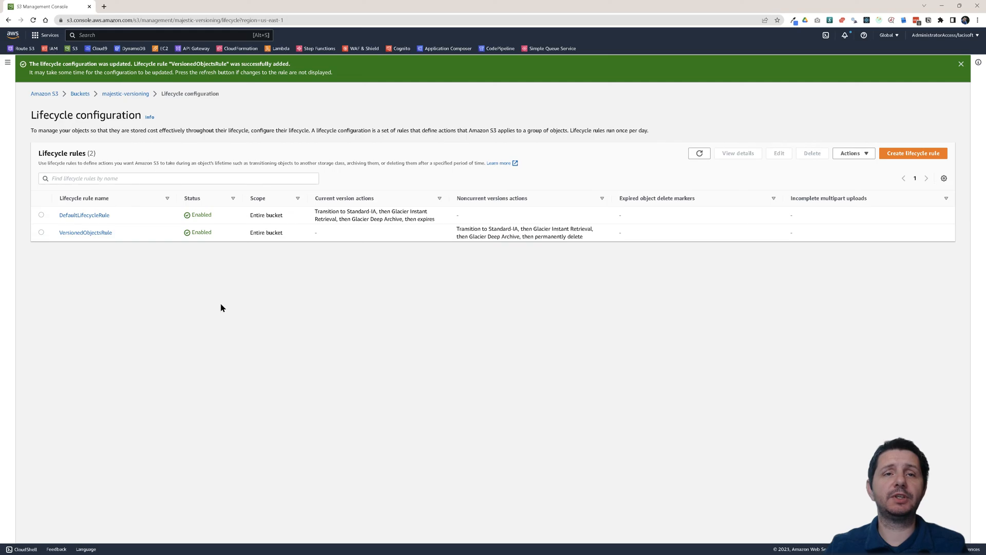
mouse_move(240, 198)
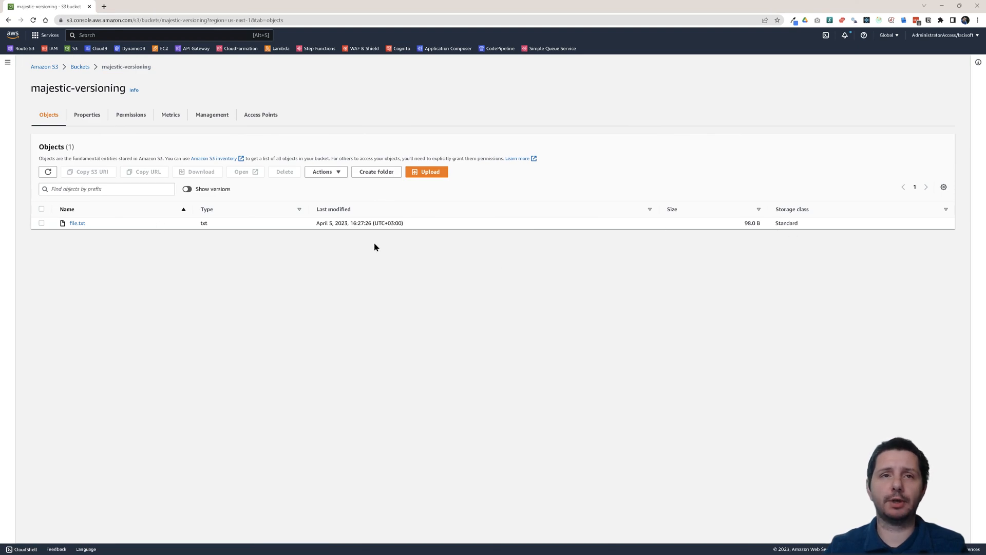
mouse_move(77, 222)
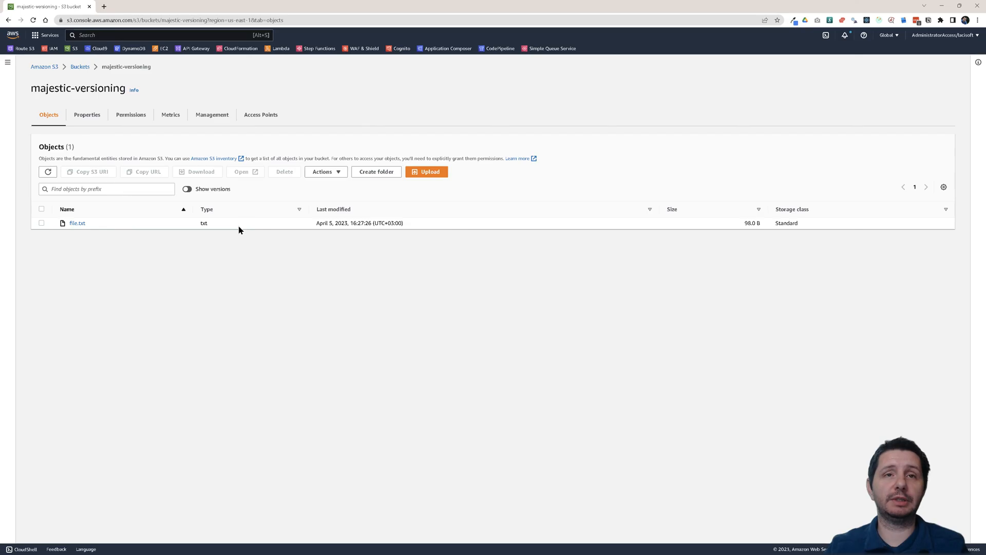
mouse_move(307, 226)
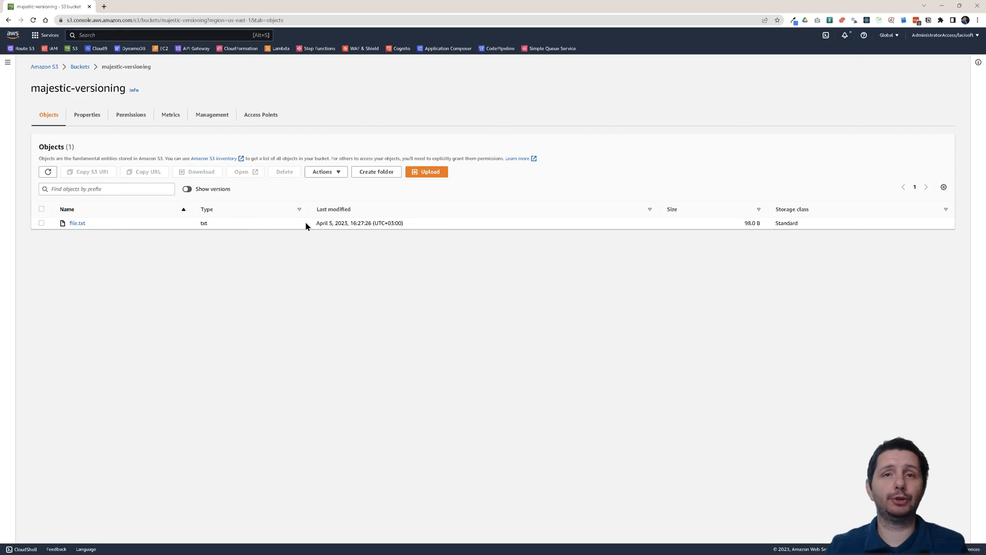
mouse_move(791, 223)
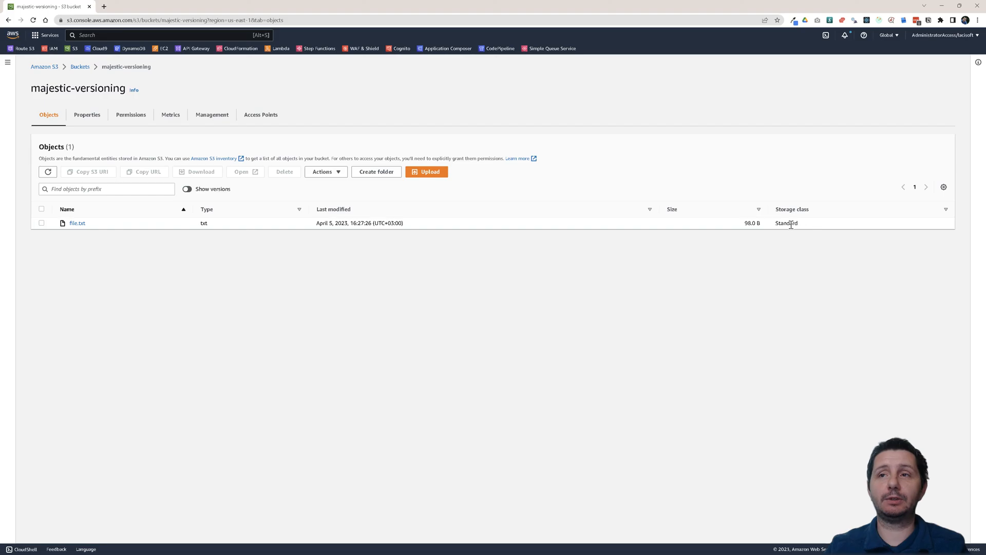
Step: Note file.txt is still in Standard storage, then show the bucket's Management settings with both lifecycle rules
double_click(787, 223)
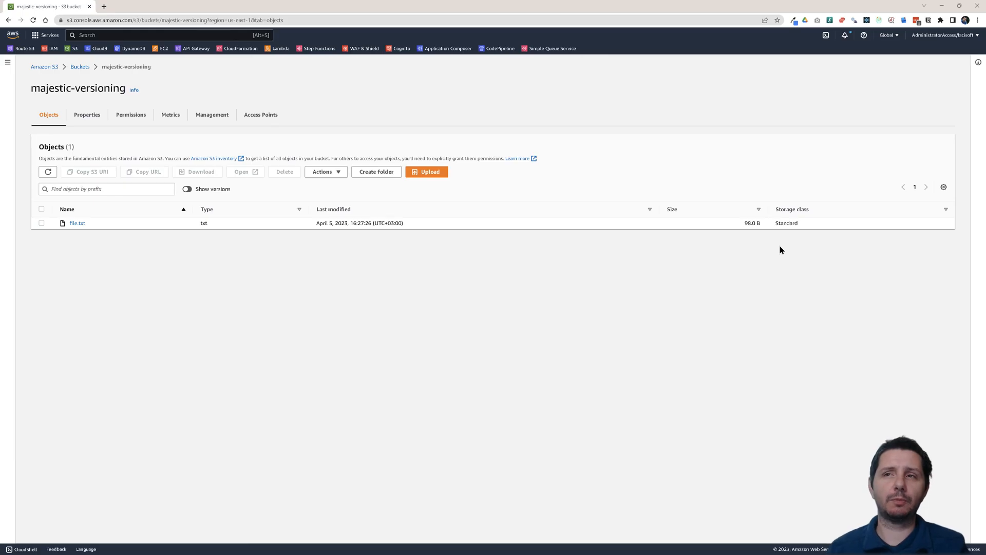
mouse_move(522, 200)
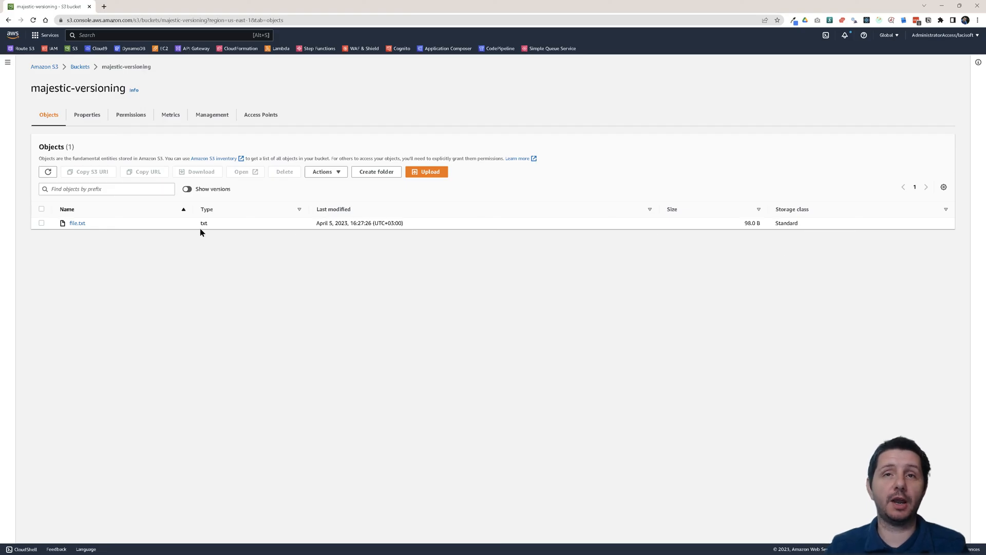
mouse_move(208, 280)
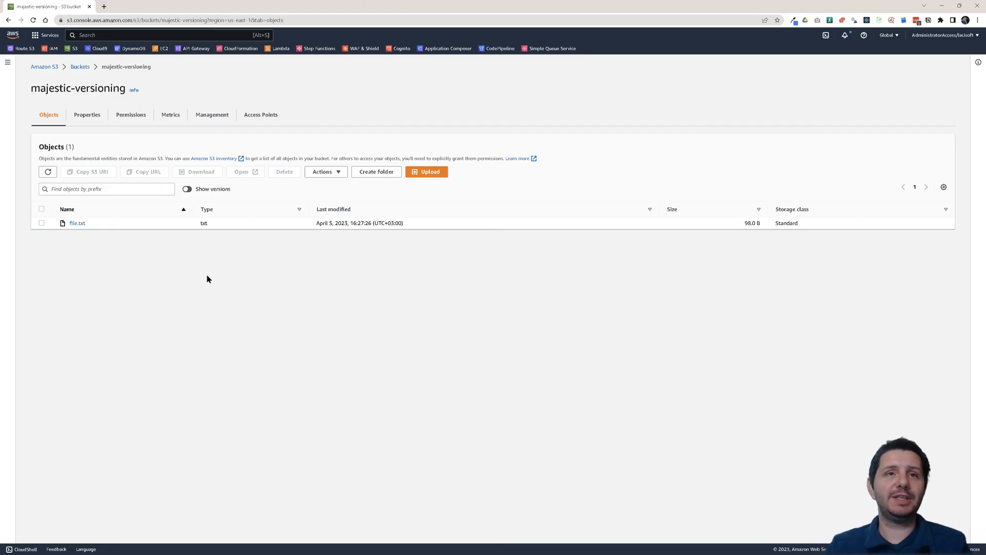
left_click(211, 115)
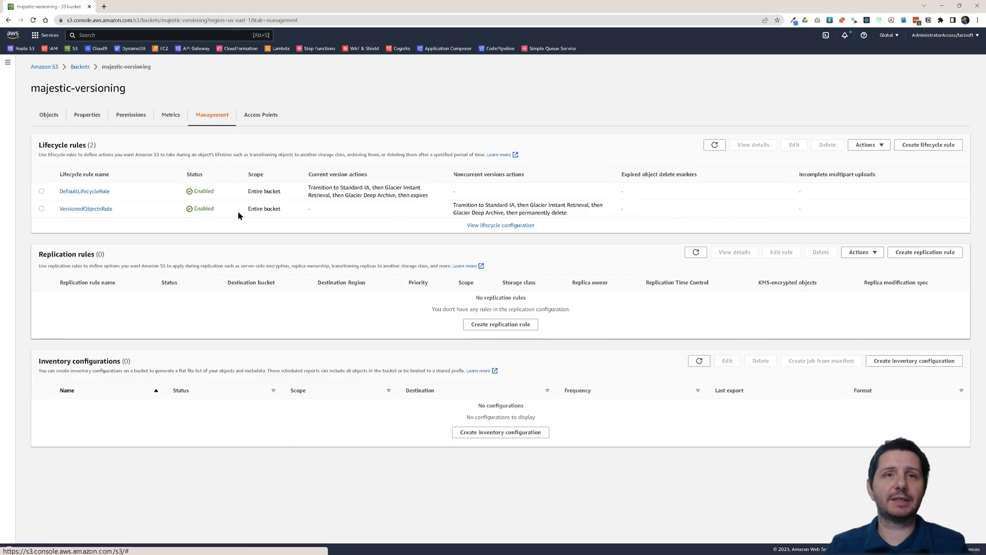
mouse_move(232, 283)
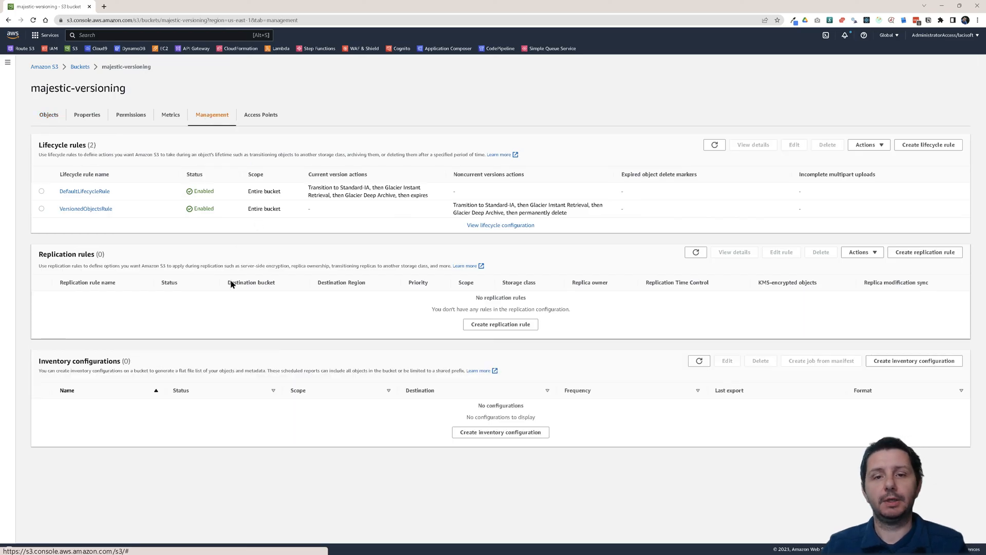